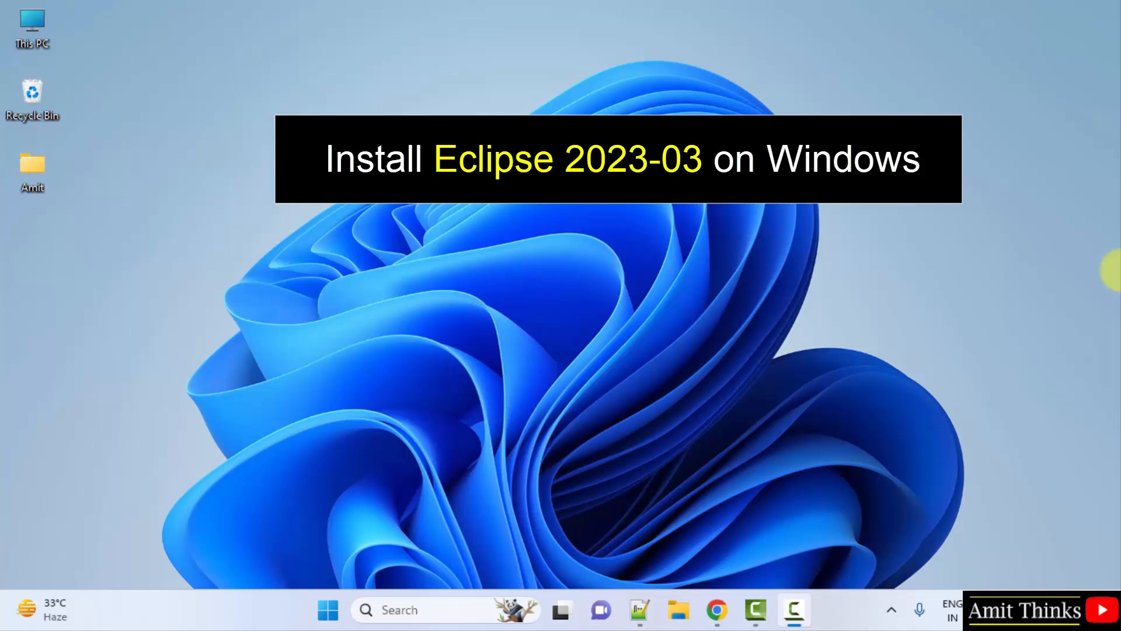
pyautogui.moveTo(742, 570)
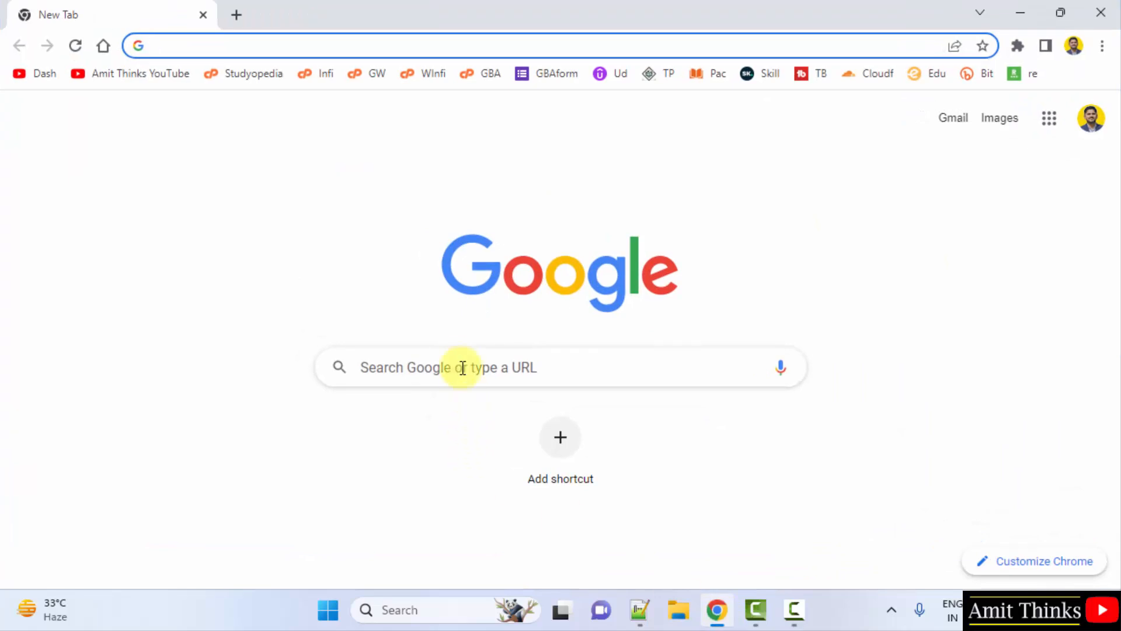
# Step: Search Google for "eclipse" in a new Chrome tab
pyautogui.write('eclipse')
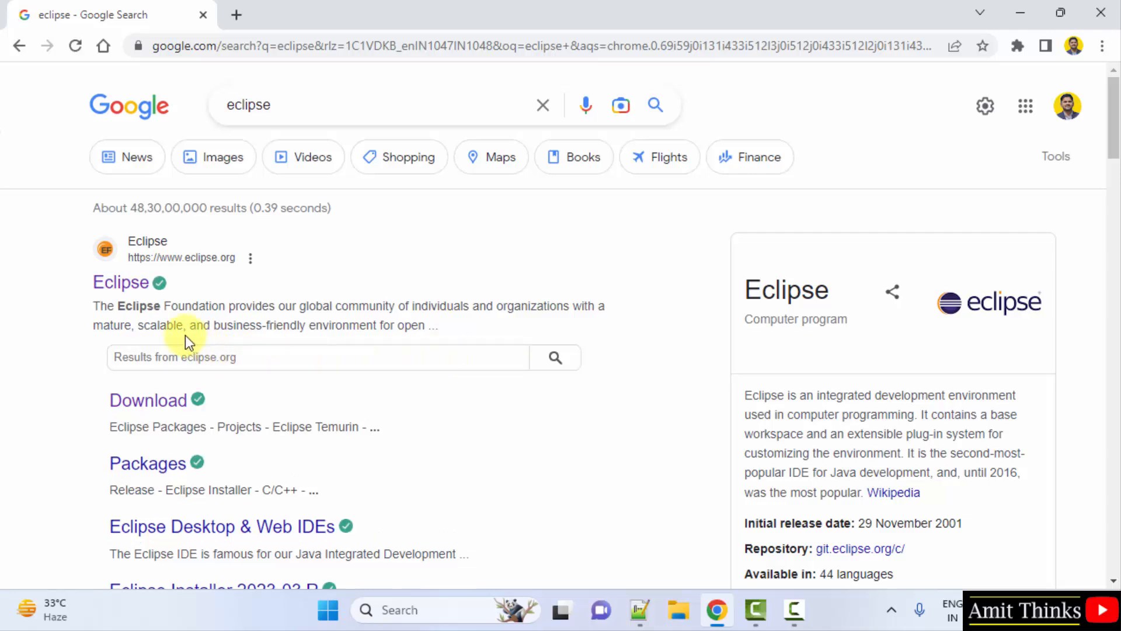
pyautogui.moveTo(121, 281)
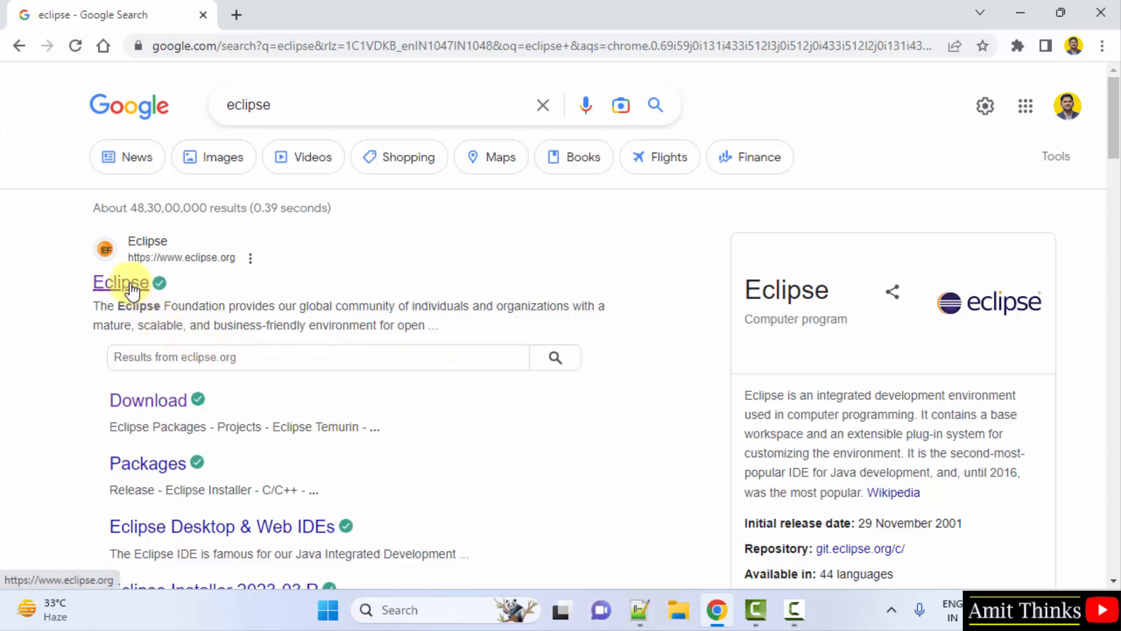
# Step: Reach the eclipse.org downloads page for Eclipse IDE 2023-03 from the search results
pyautogui.click(120, 281)
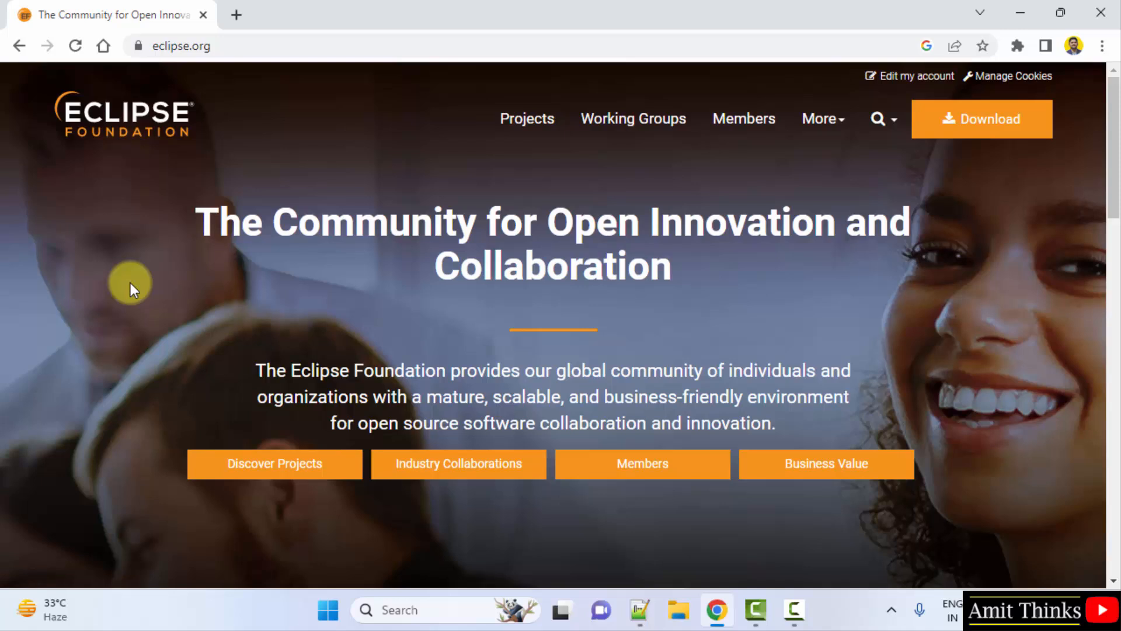
pyautogui.moveTo(980, 119)
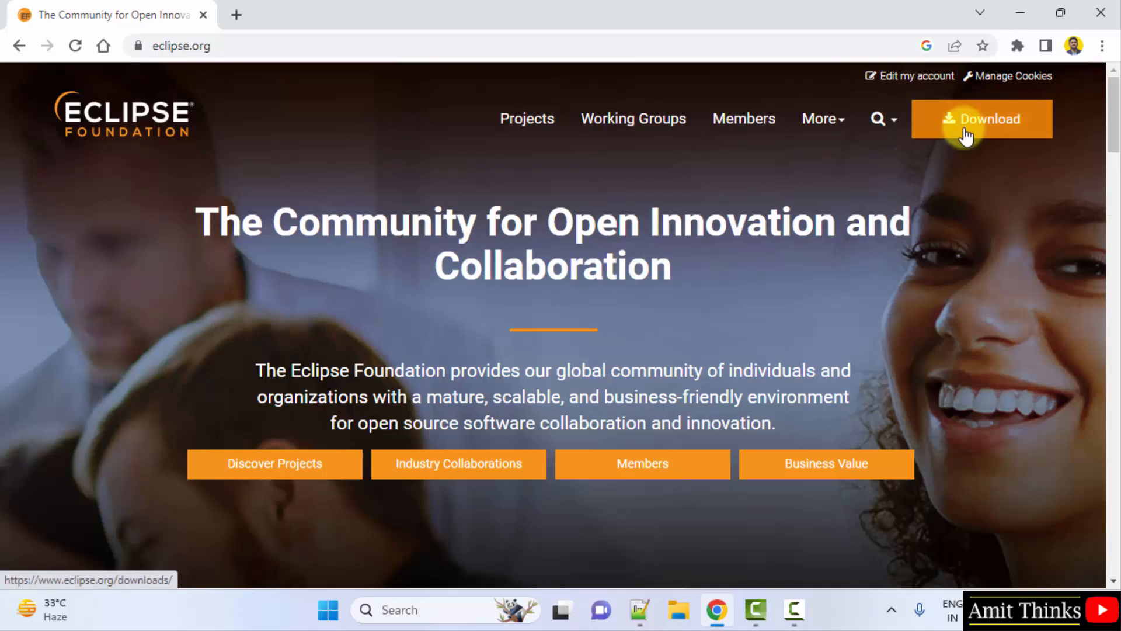
pyautogui.click(980, 120)
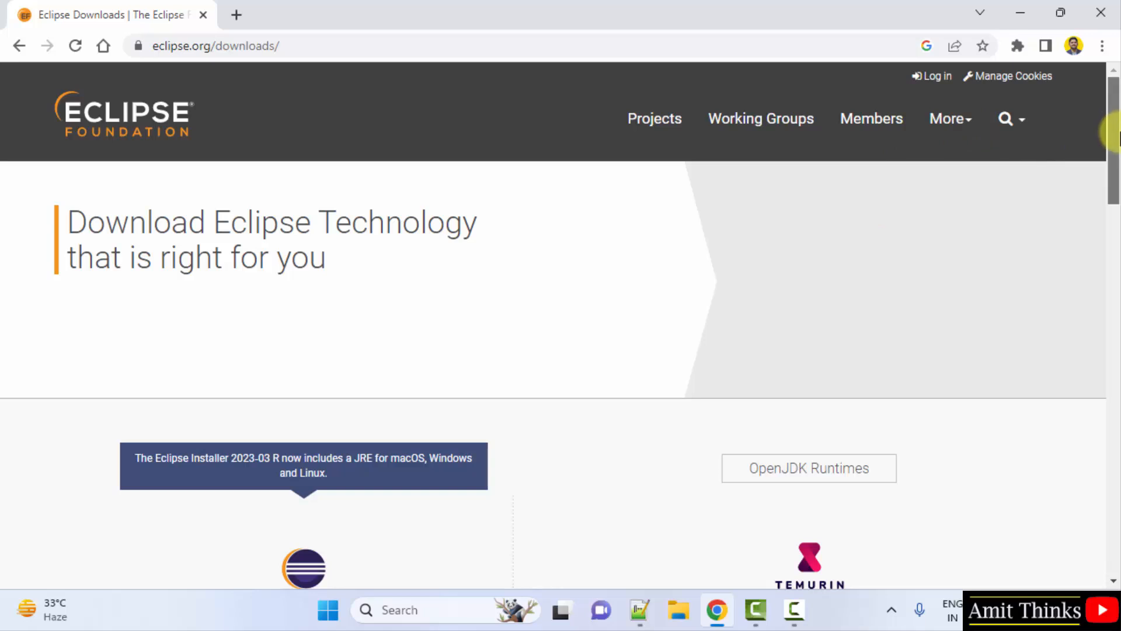
pyautogui.click(448, 46)
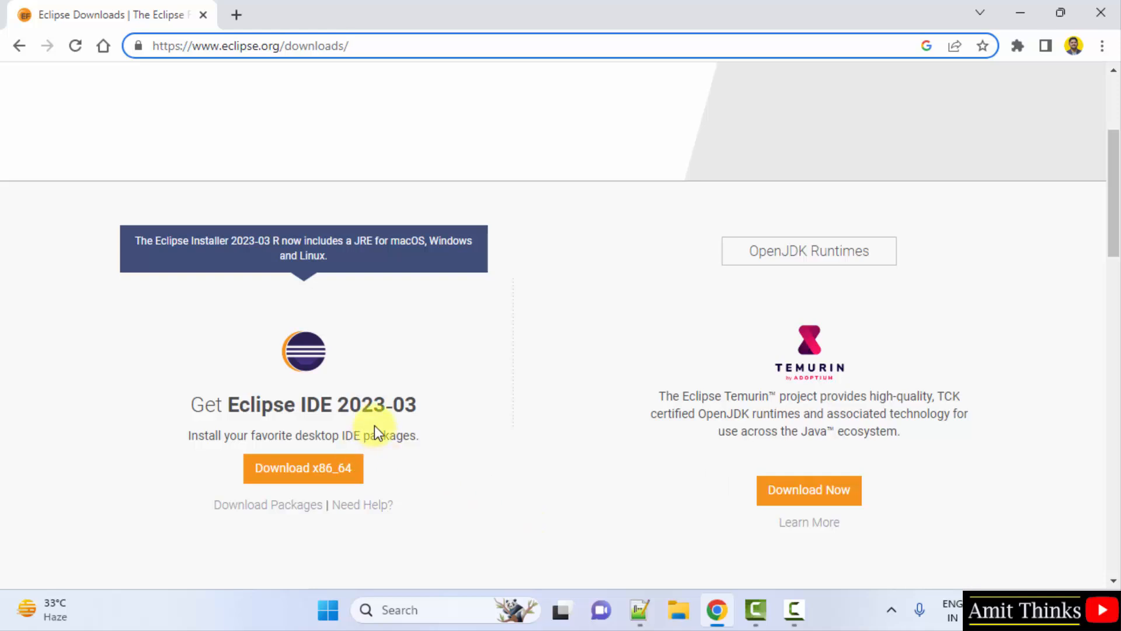
pyautogui.moveTo(308, 246)
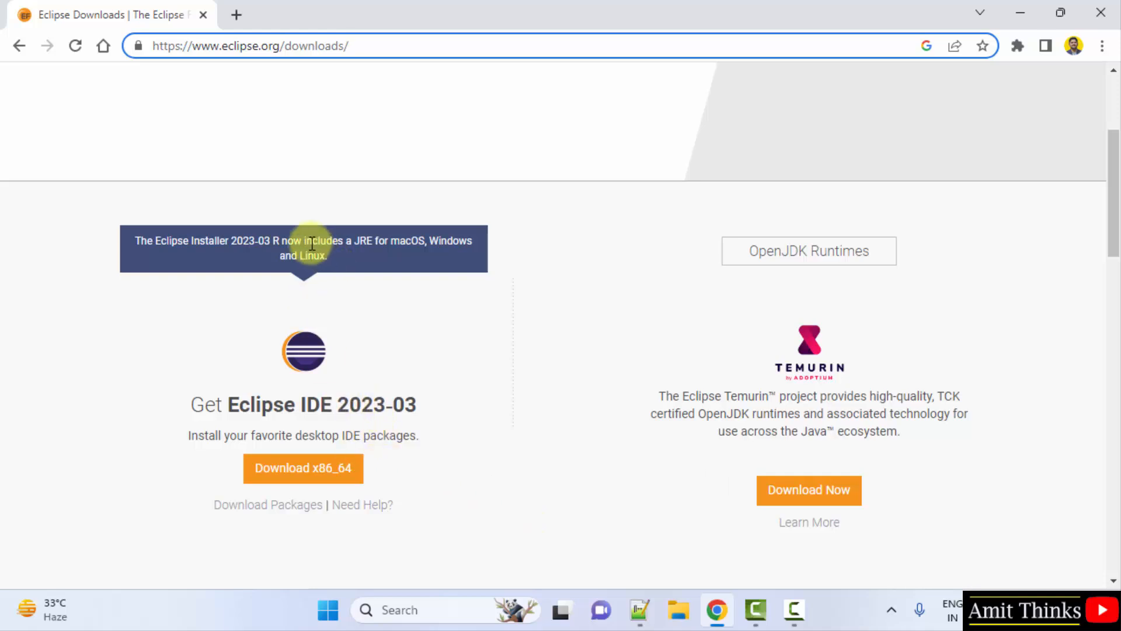
pyautogui.moveTo(350, 246)
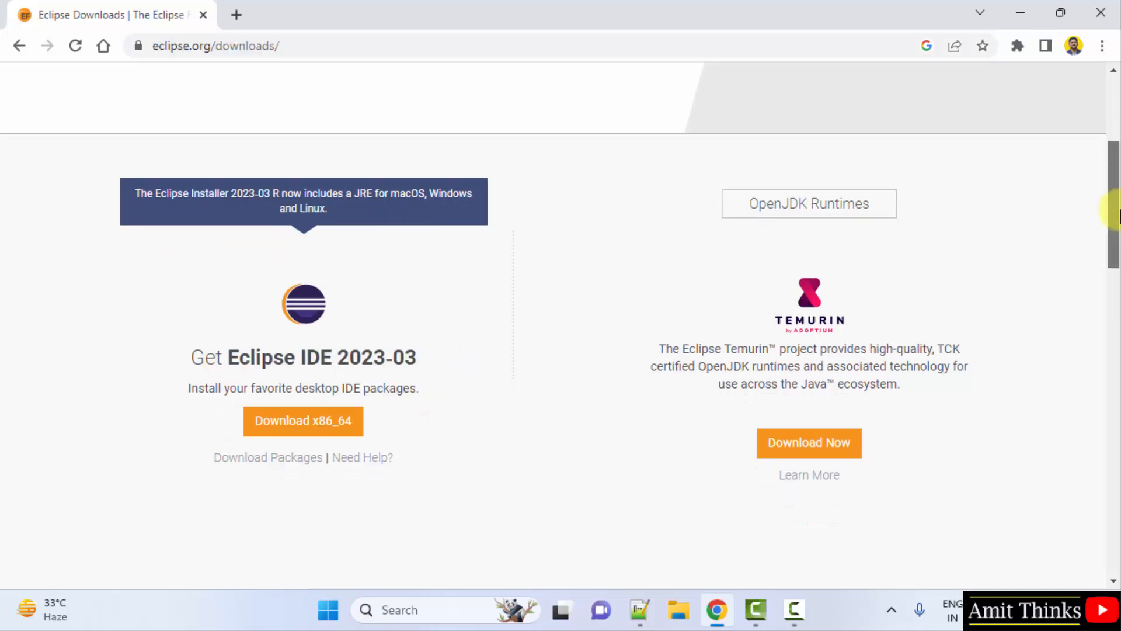
# Step: Download the 64-bit Eclipse Installer (x86_64) from the suggested mirror
pyautogui.click(303, 421)
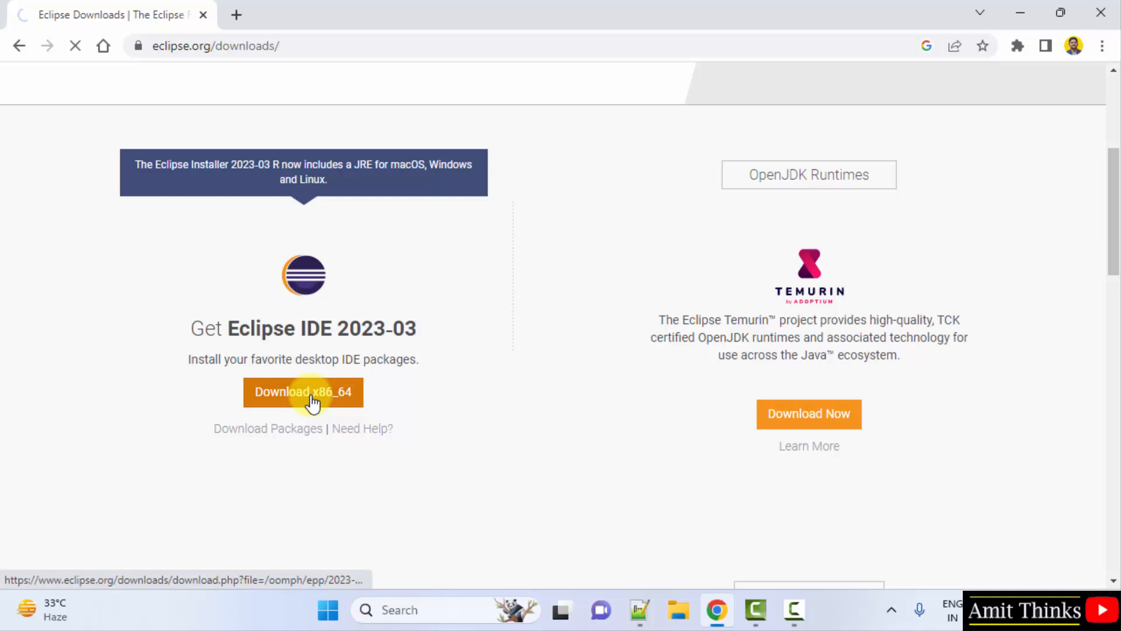
pyautogui.click(303, 392)
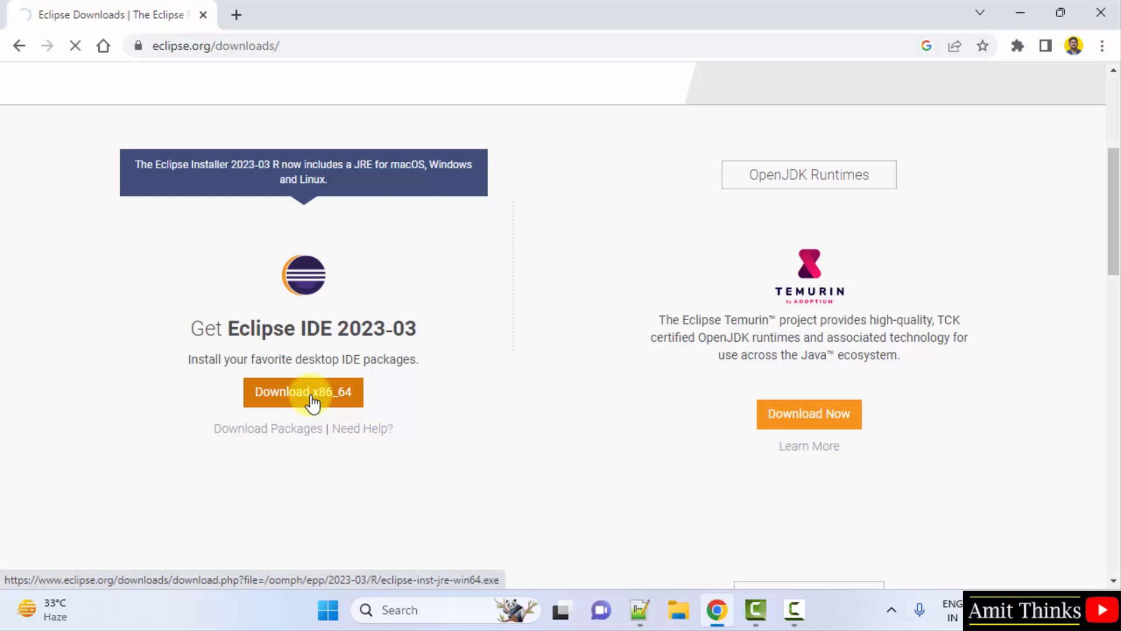
pyautogui.click(302, 392)
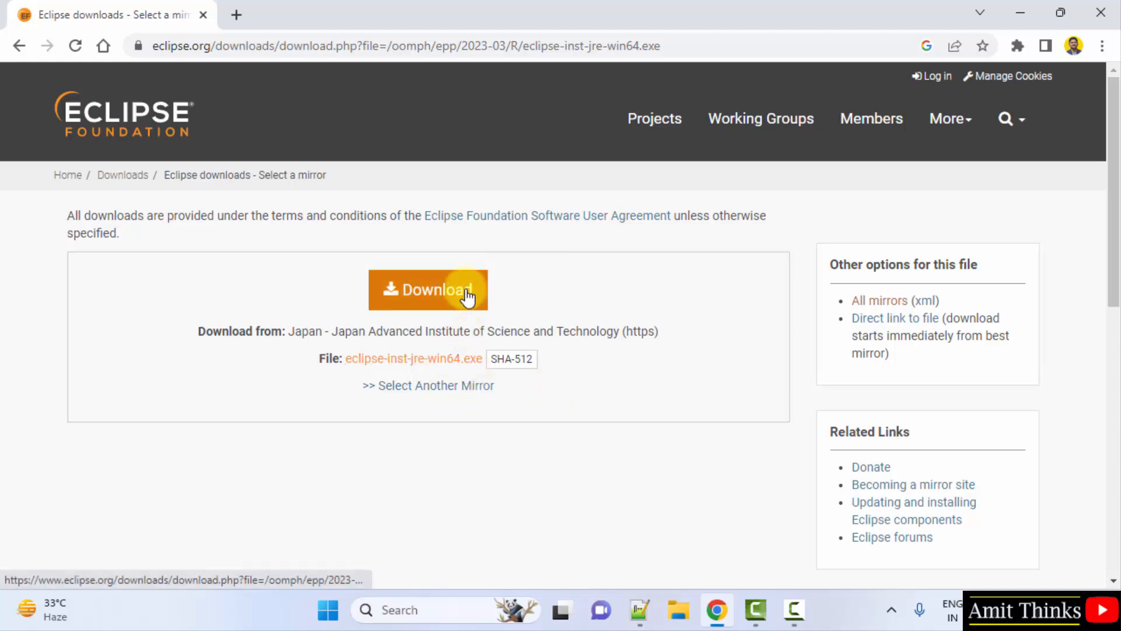
pyautogui.click(428, 290)
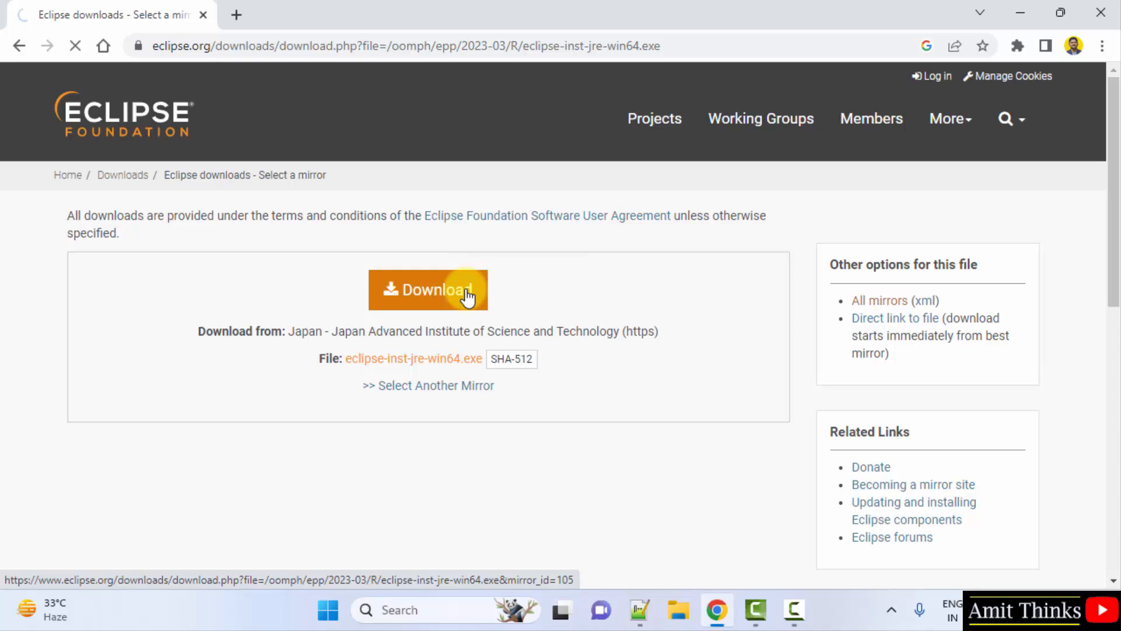
pyautogui.click(427, 289)
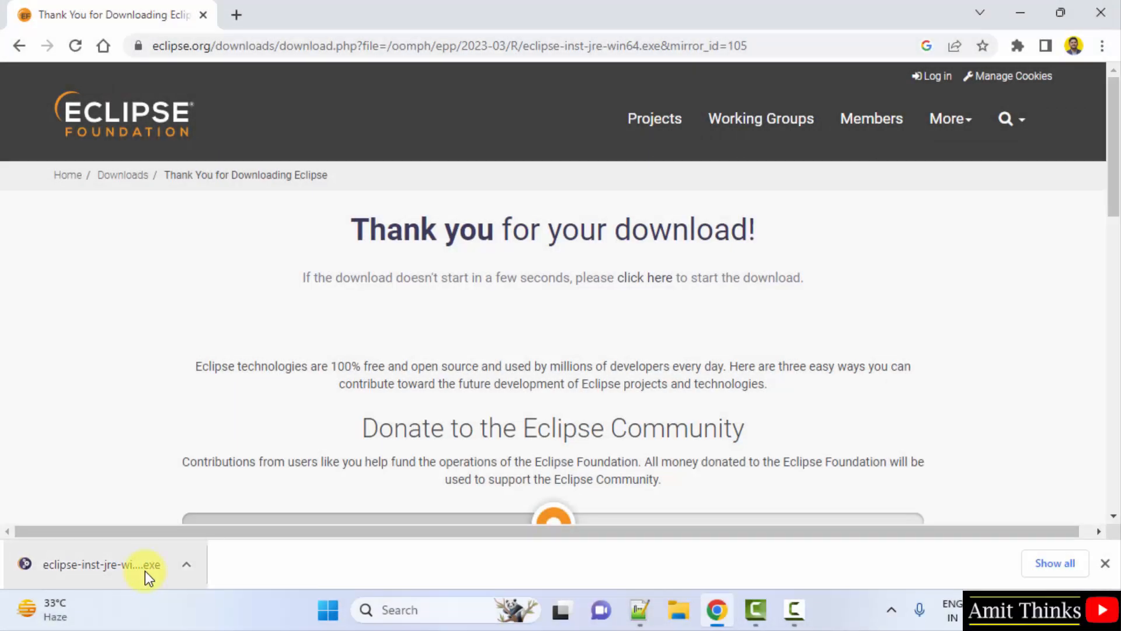
# Step: Launch the downloaded eclipse-inst-jre-win64.exe from the download bar
pyautogui.click(94, 564)
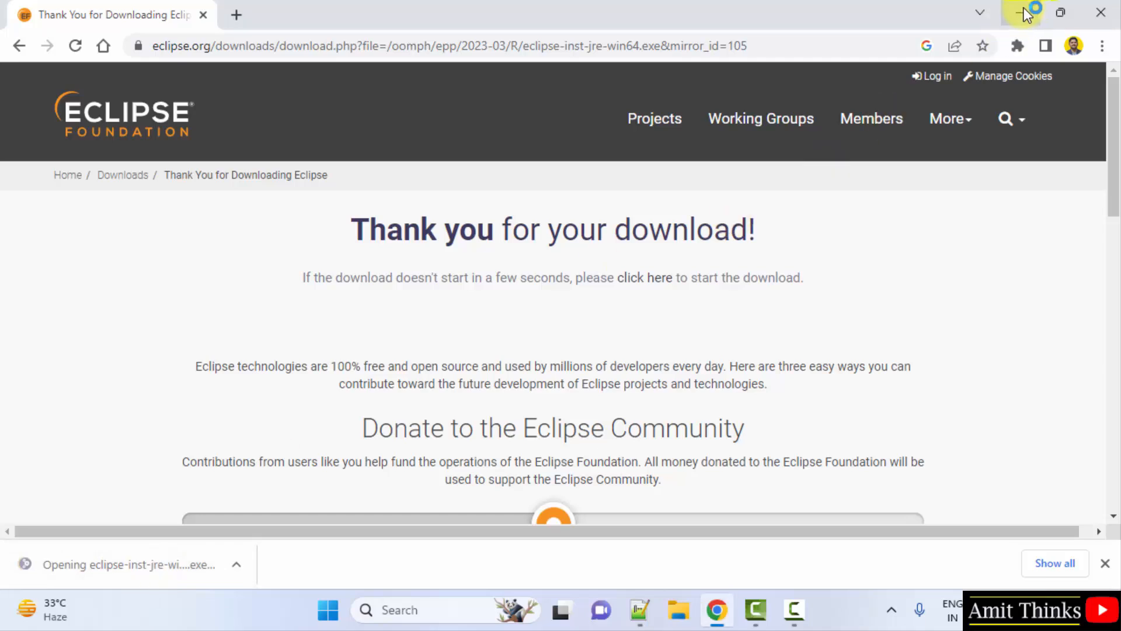
# Step: Minimize Chrome and pick Eclipse IDE for Java Developers in the installer list
pyautogui.click(1021, 13)
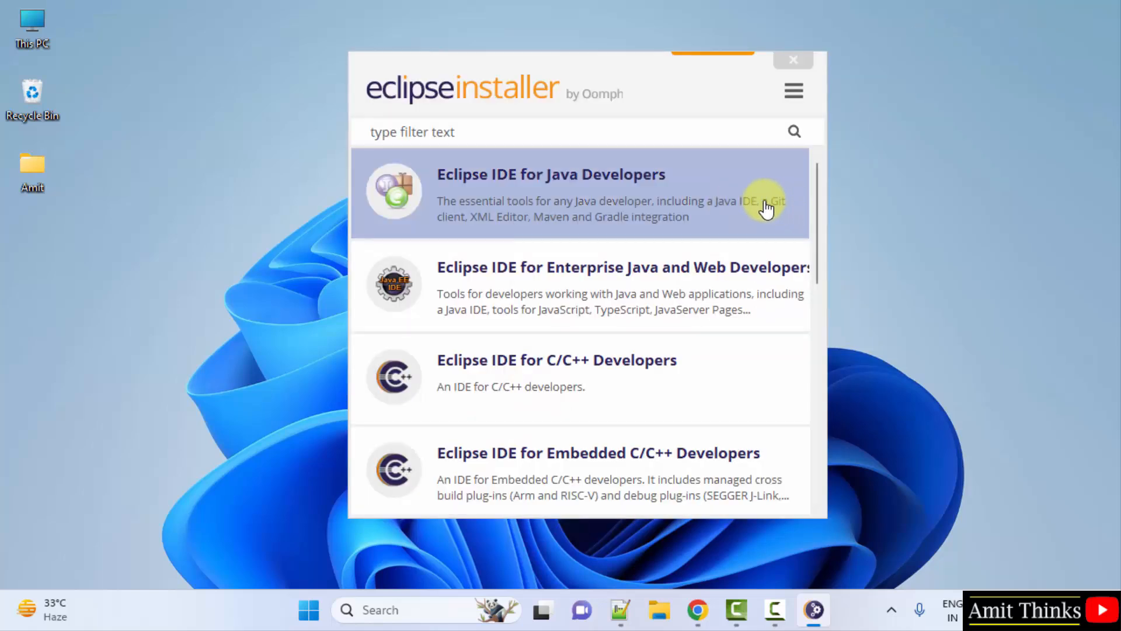
pyautogui.moveTo(802, 260)
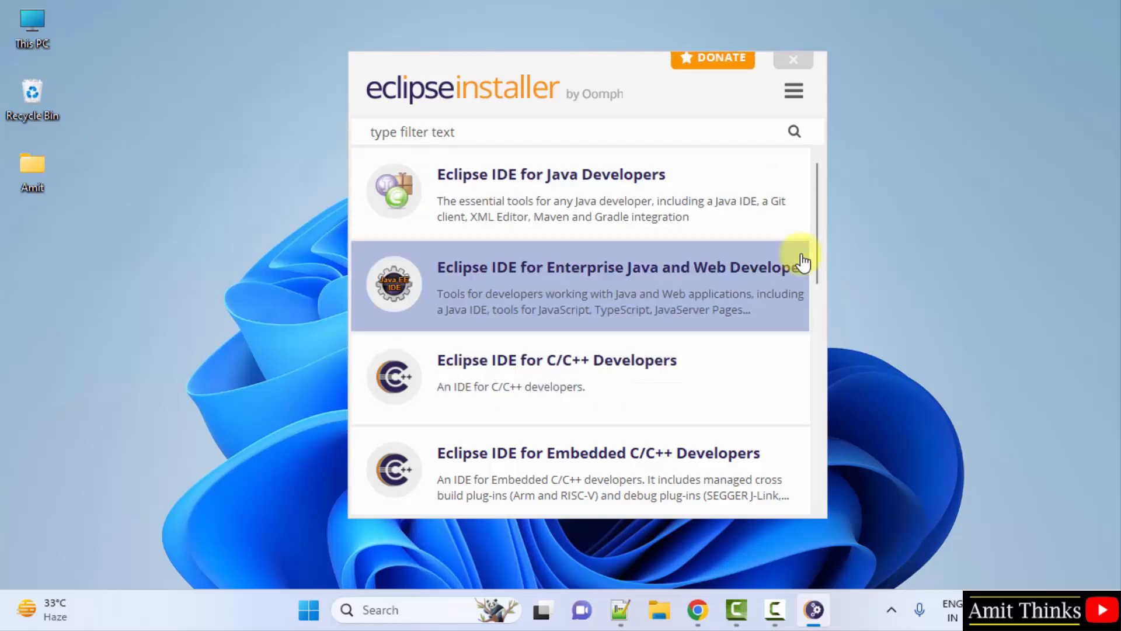
pyautogui.scroll(-3)
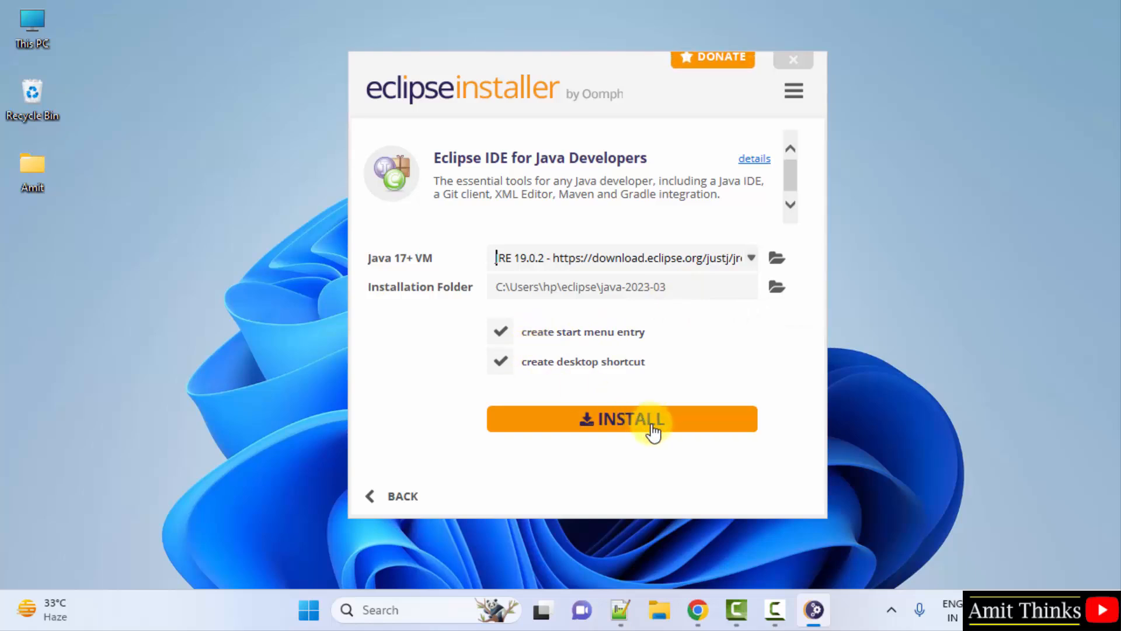
# Step: Install the Java Developers package and dismiss the green success banner
pyautogui.click(620, 419)
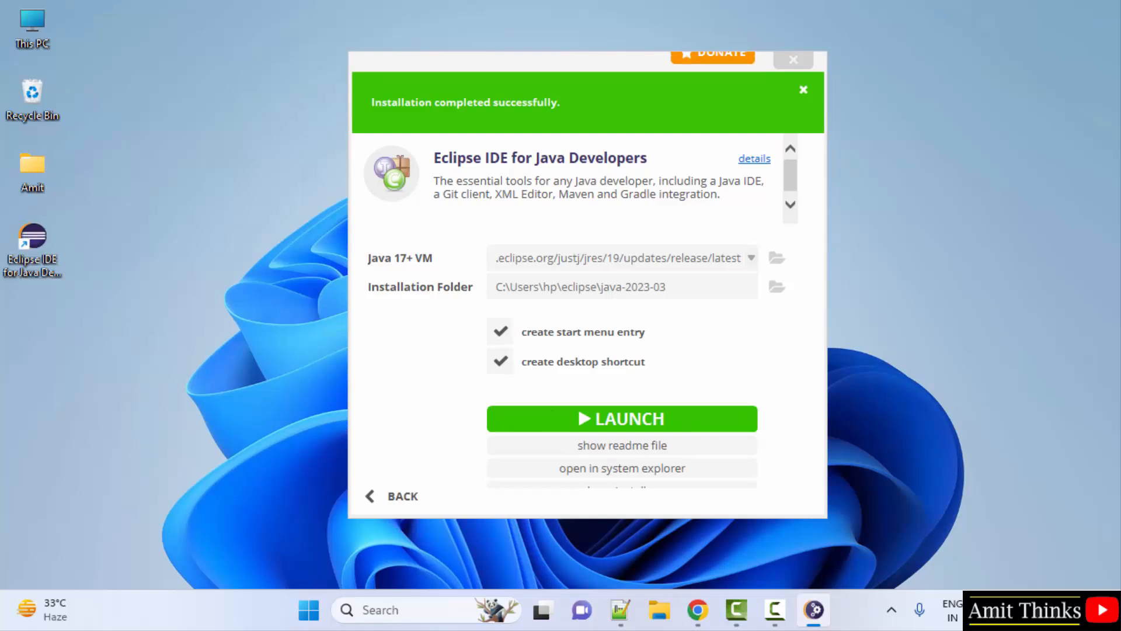
pyautogui.click(803, 90)
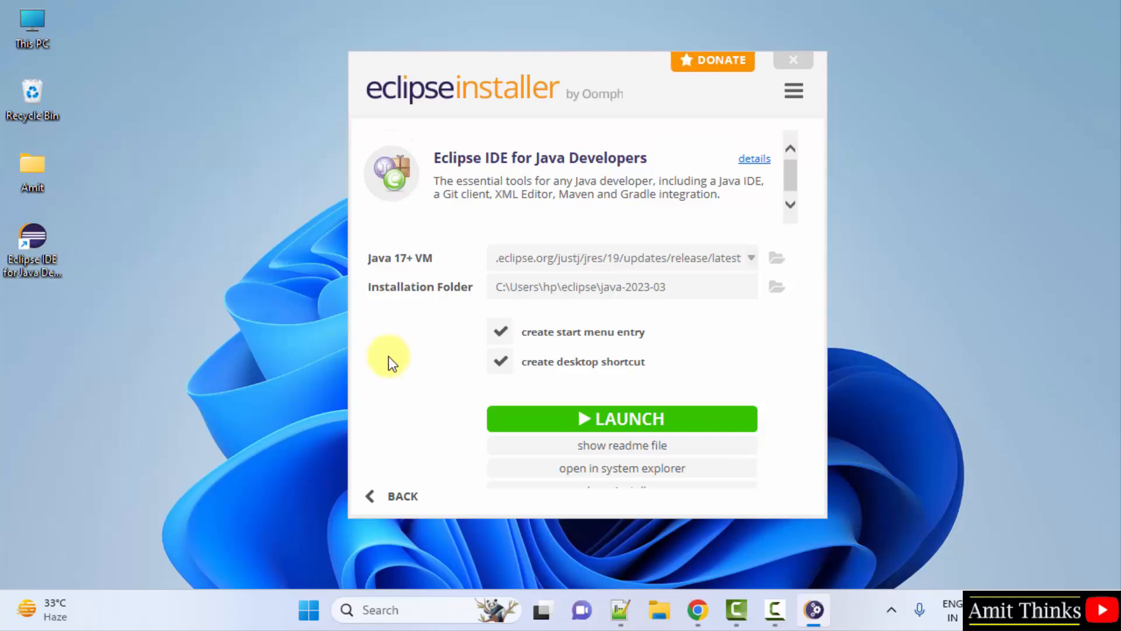
pyautogui.moveTo(737, 407)
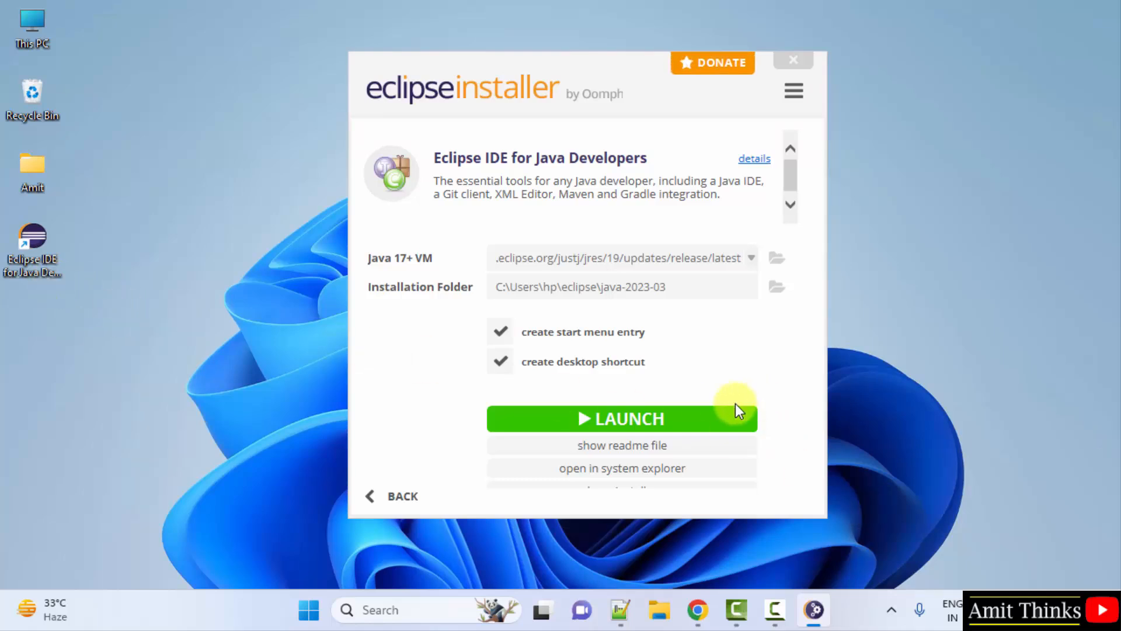
# Step: Launch Eclipse, set workspace C:\Users\hp\amit-eclipse-workspace and mark it as default
pyautogui.click(621, 418)
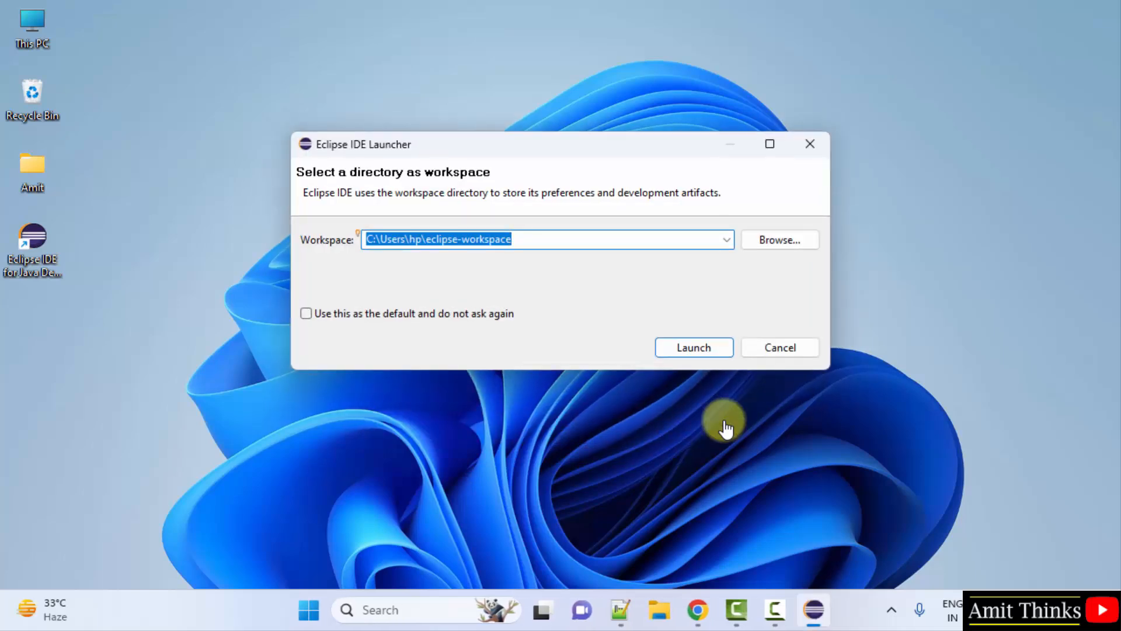
pyautogui.moveTo(600, 307)
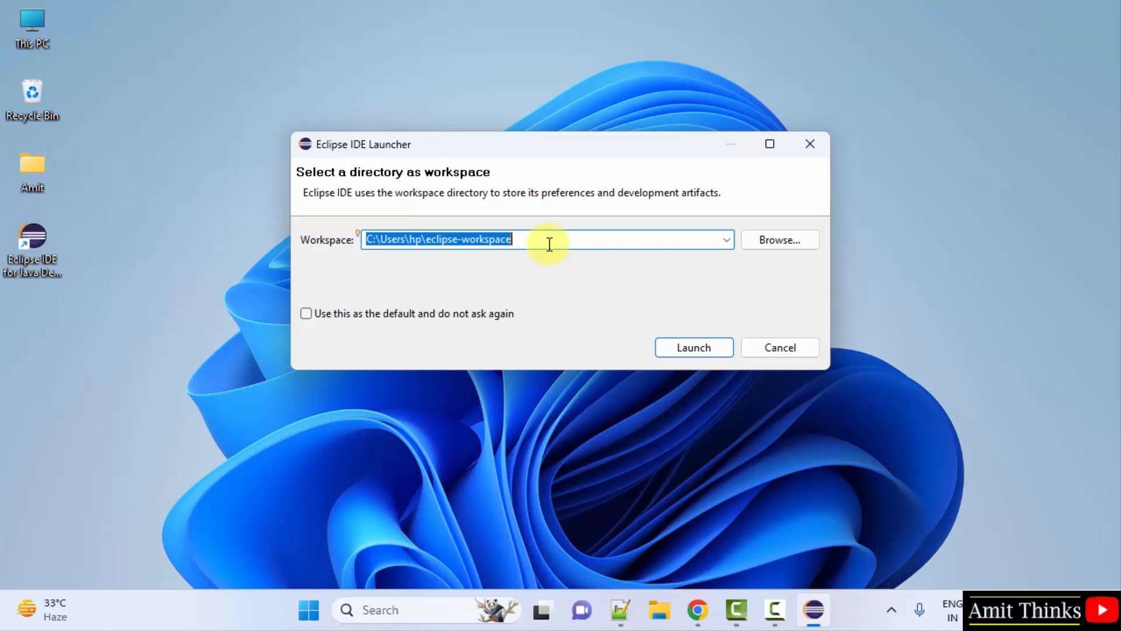
pyautogui.moveTo(866, 211)
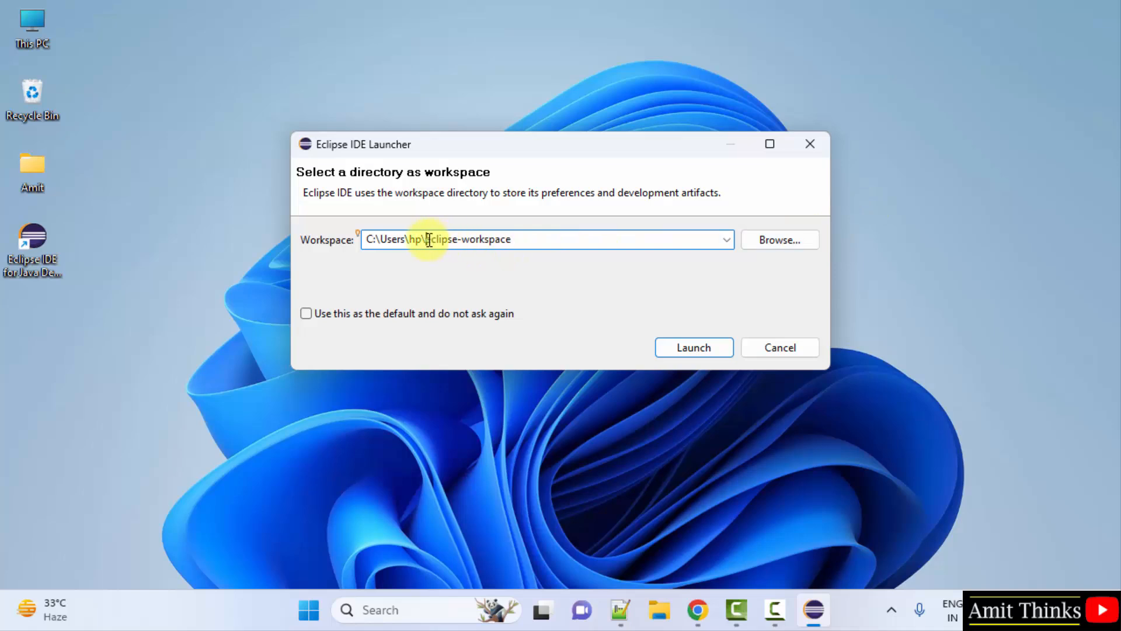
pyautogui.write('Amit\\')
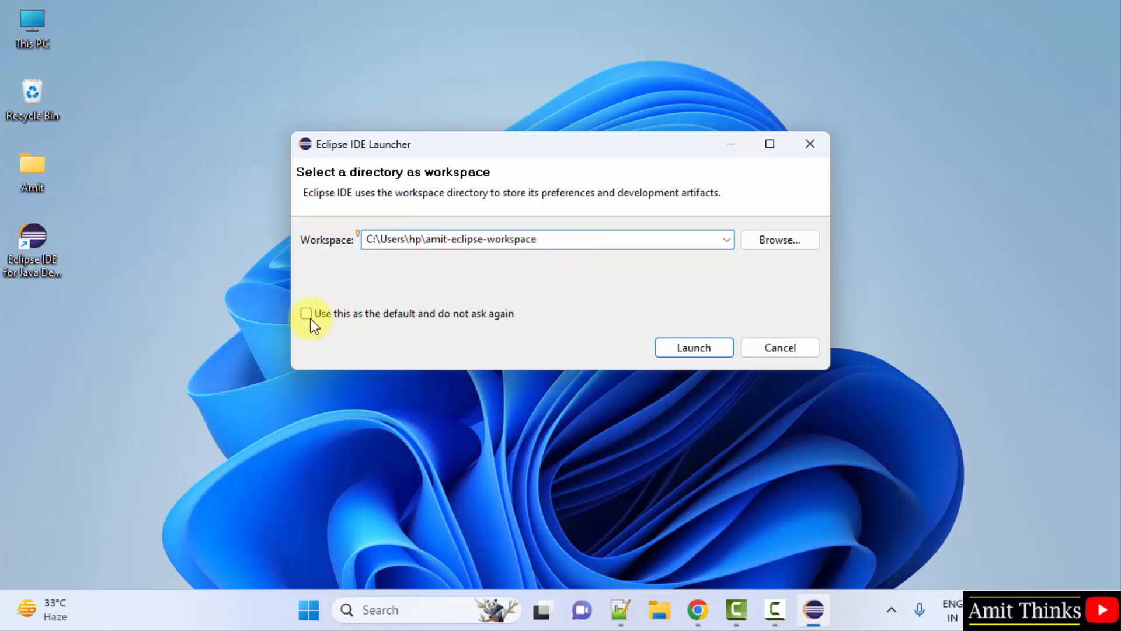
pyautogui.click(306, 313)
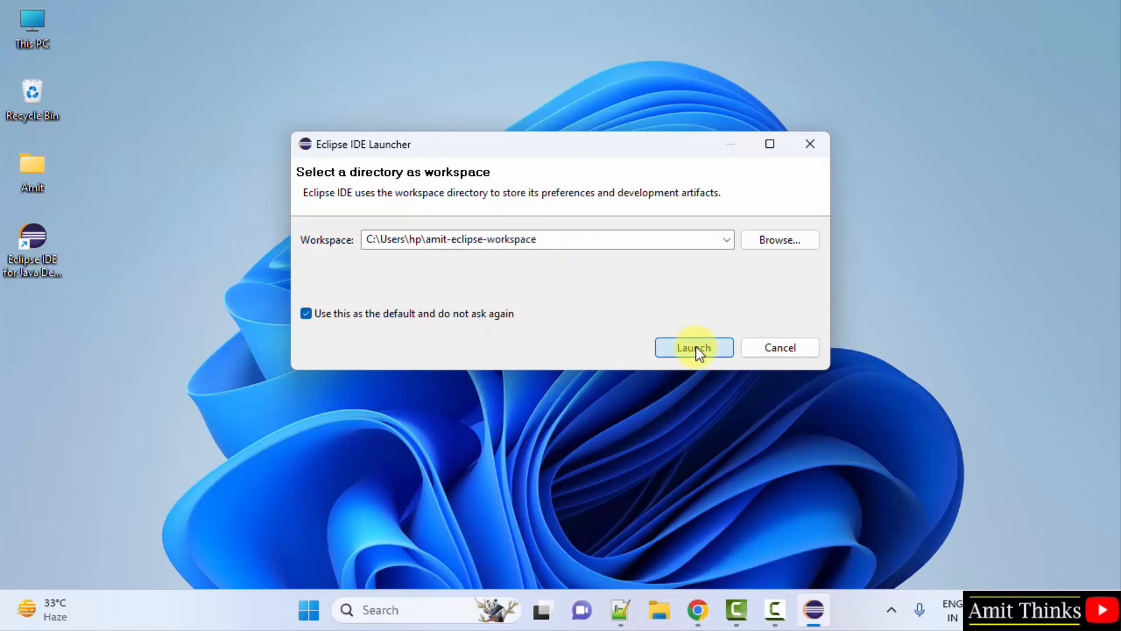
# Step: Enter the amit-eclipse-workspace and maximize the Eclipse window showing the Welcome page
pyautogui.click(693, 347)
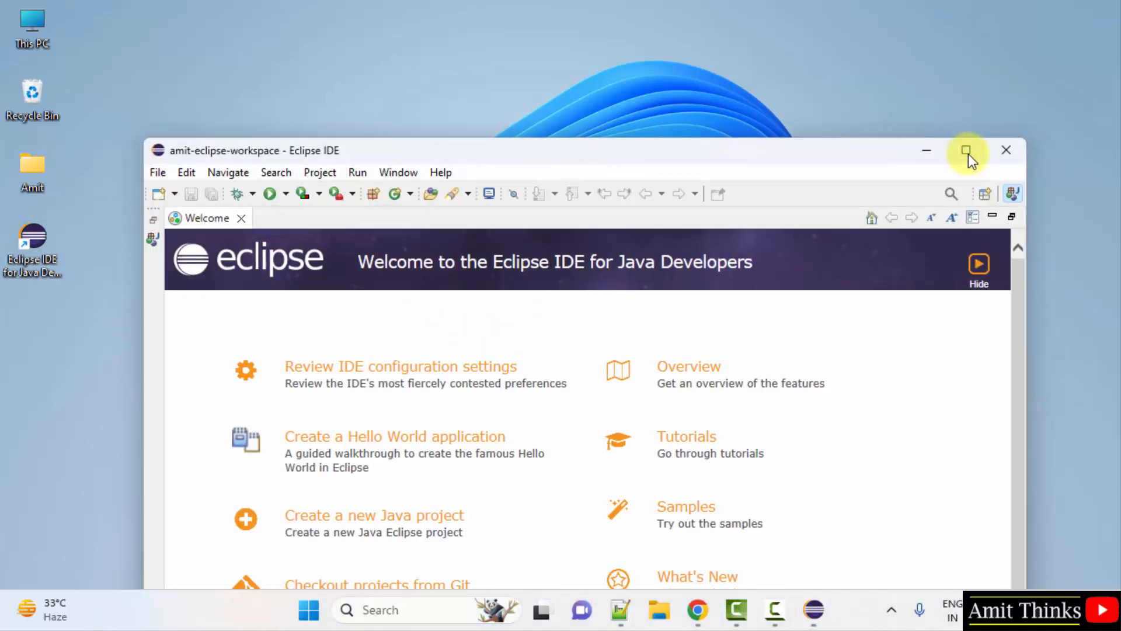
pyautogui.click(967, 151)
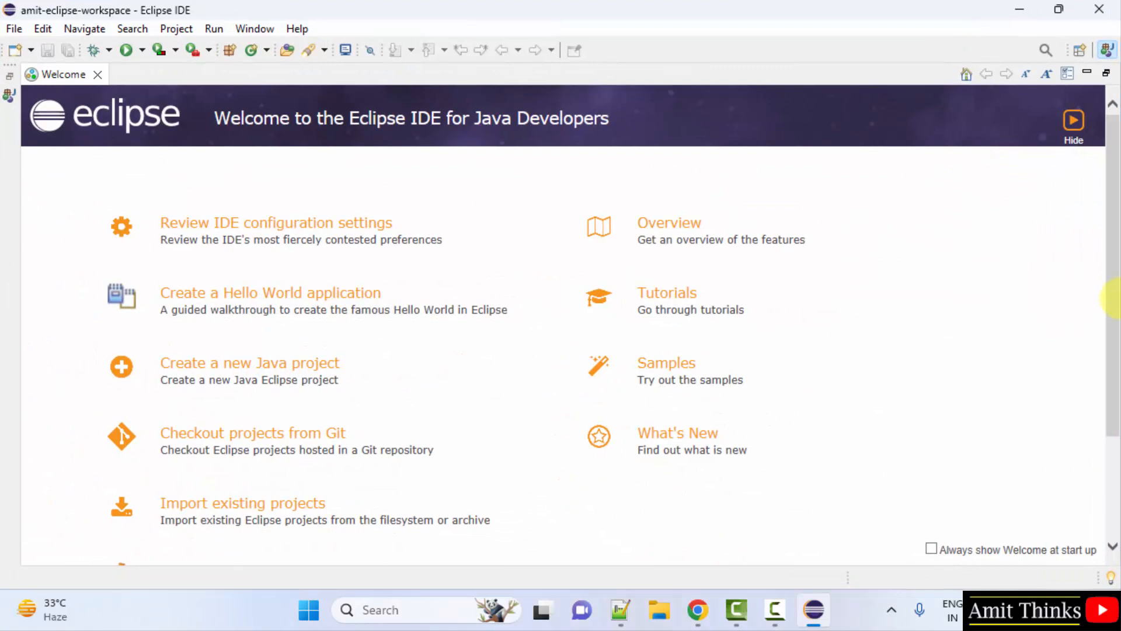
pyautogui.moveTo(316, 257)
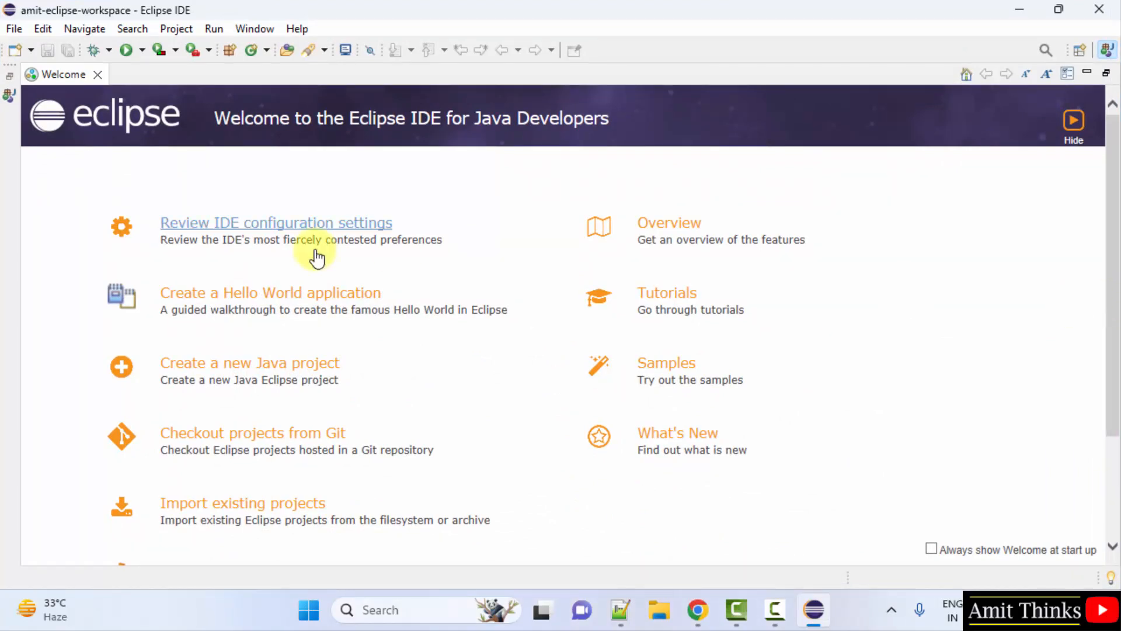
pyautogui.click(13, 28)
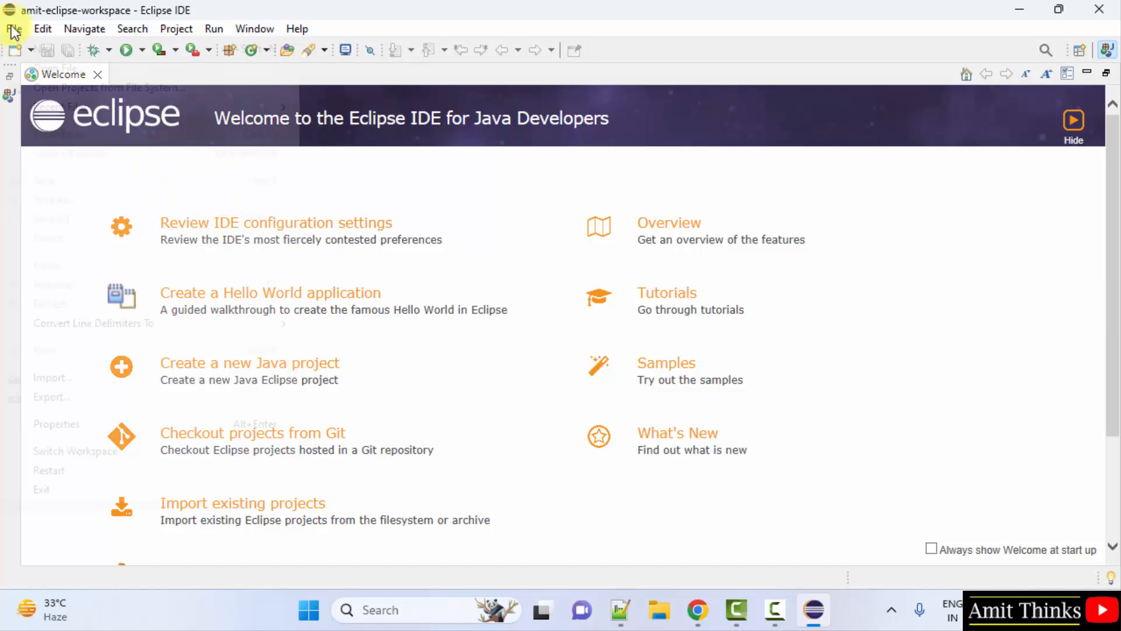
# Step: Create Java project AmitJavaApplication via File > New and close the Welcome tab
pyautogui.click(13, 28)
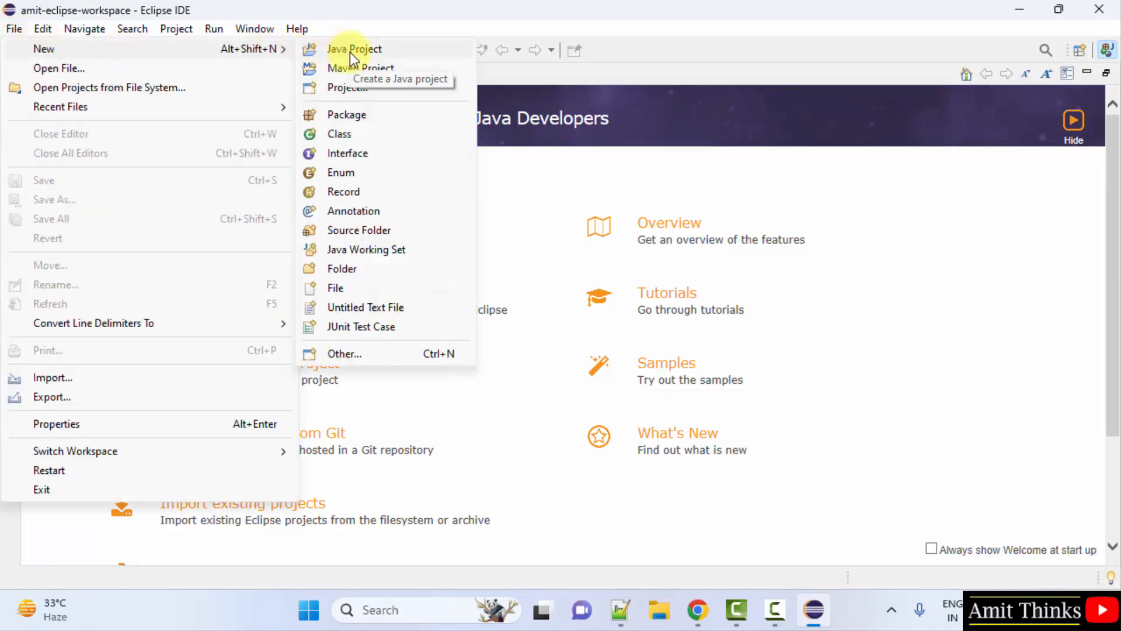
pyautogui.click(354, 50)
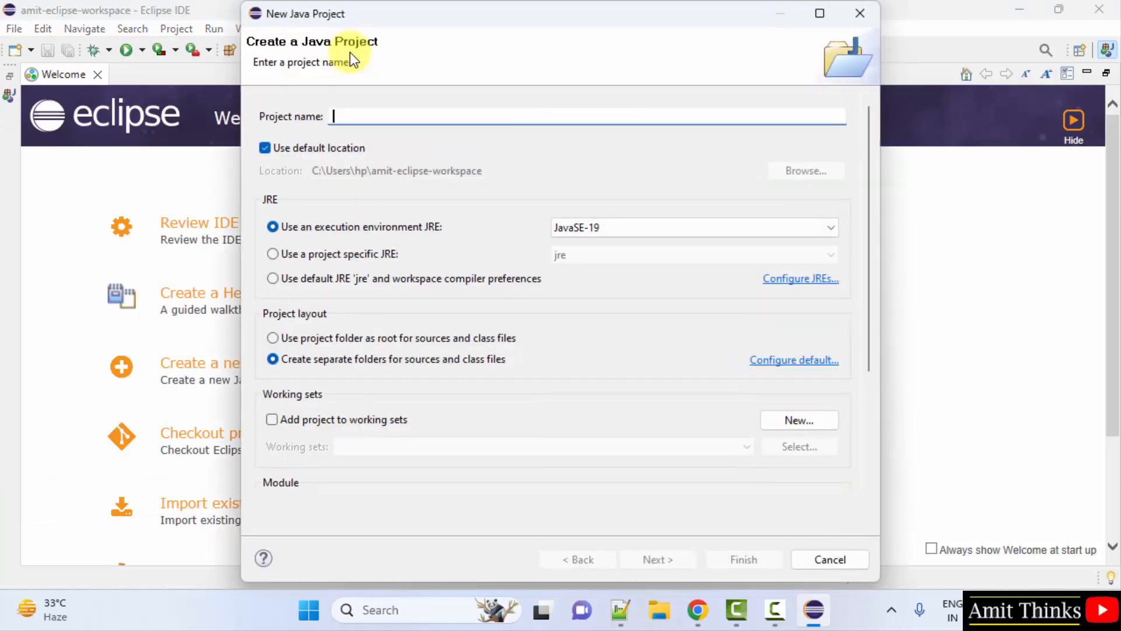
pyautogui.write('AmitJavaApplication')
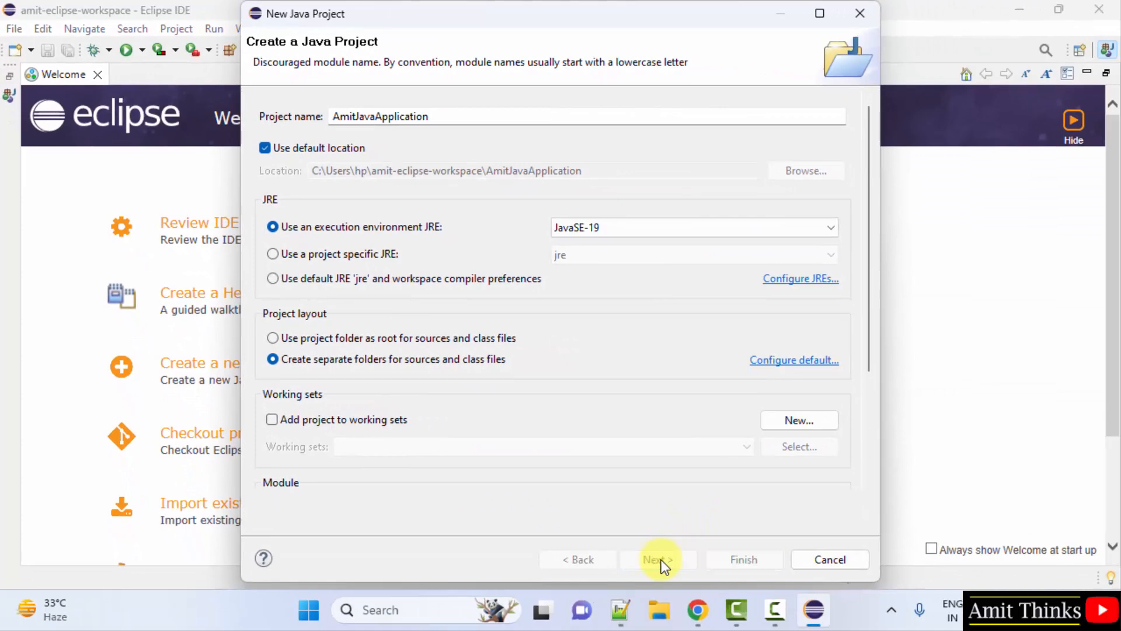
pyautogui.click(656, 559)
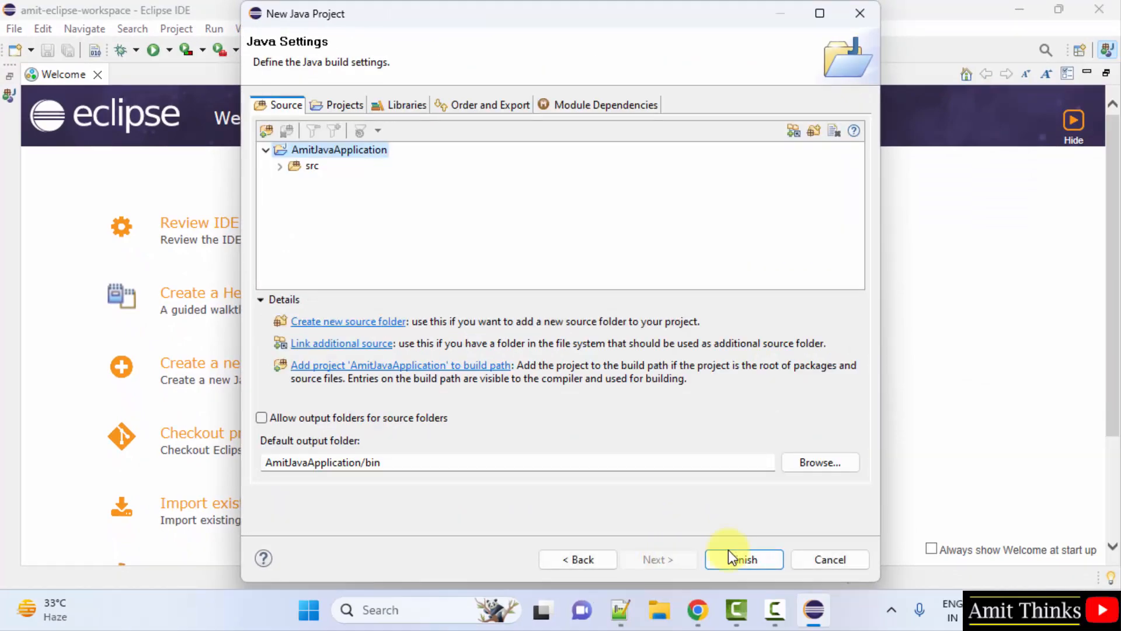
pyautogui.click(744, 559)
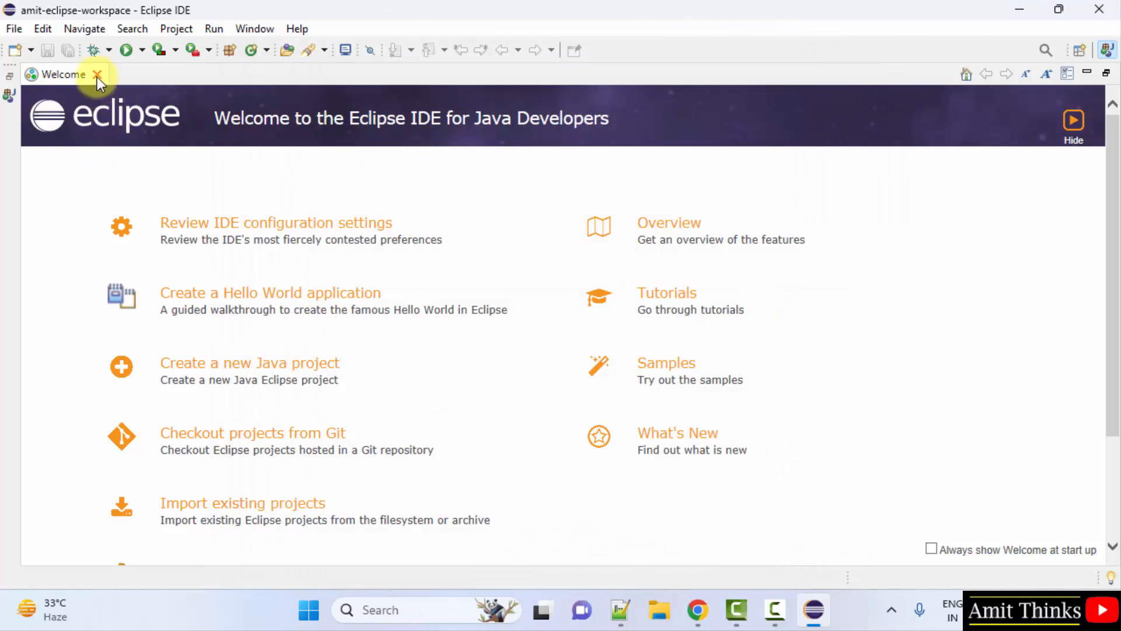
pyautogui.click(98, 74)
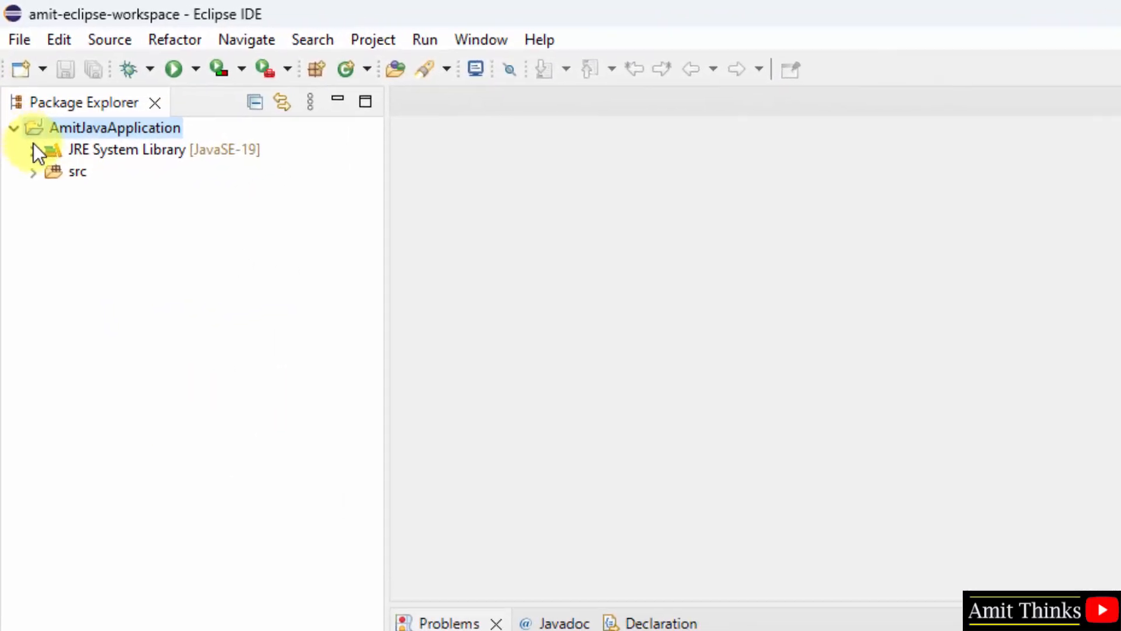
# Step: Create public class Amit with a main method in package com.studyopedia under src
pyautogui.click(33, 171)
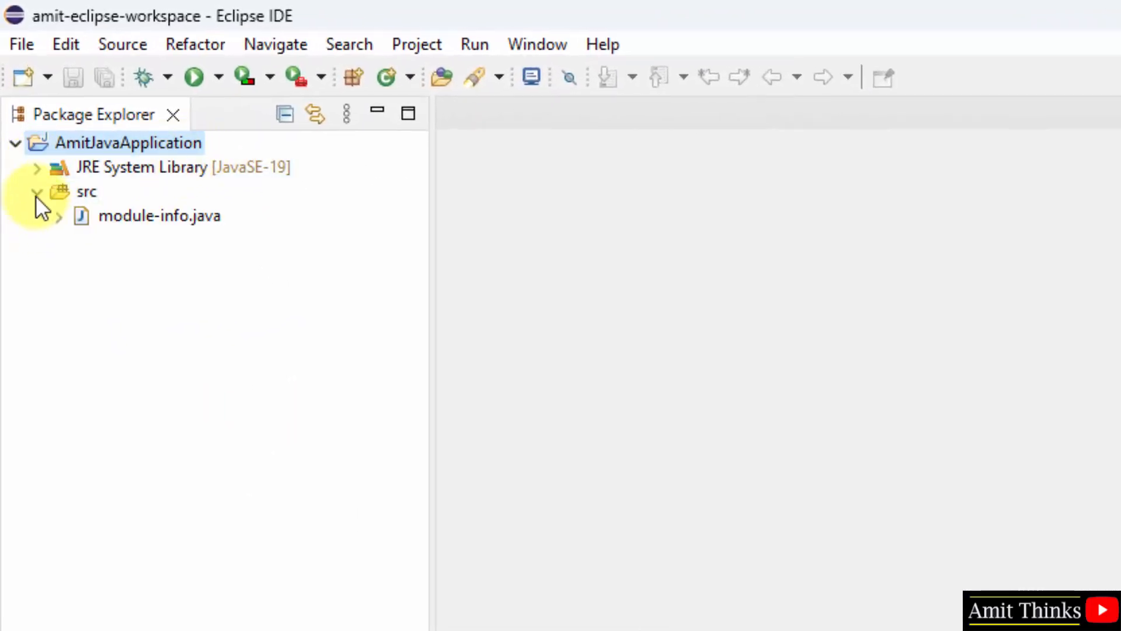
pyautogui.rightClick(125, 142)
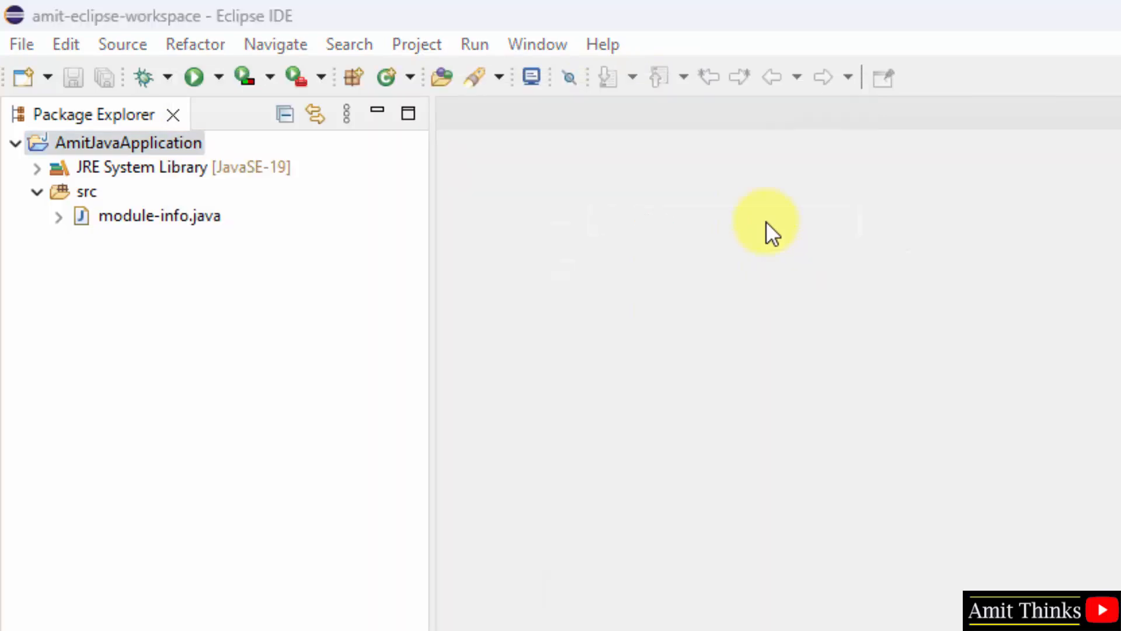
pyautogui.write('A')
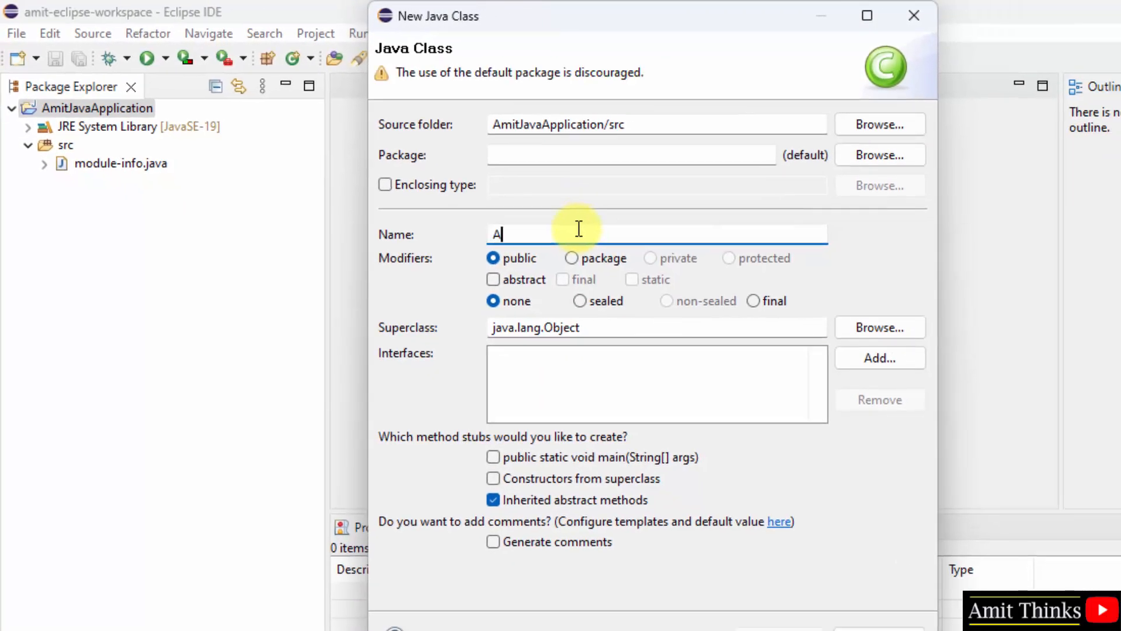
pyautogui.write('mit')
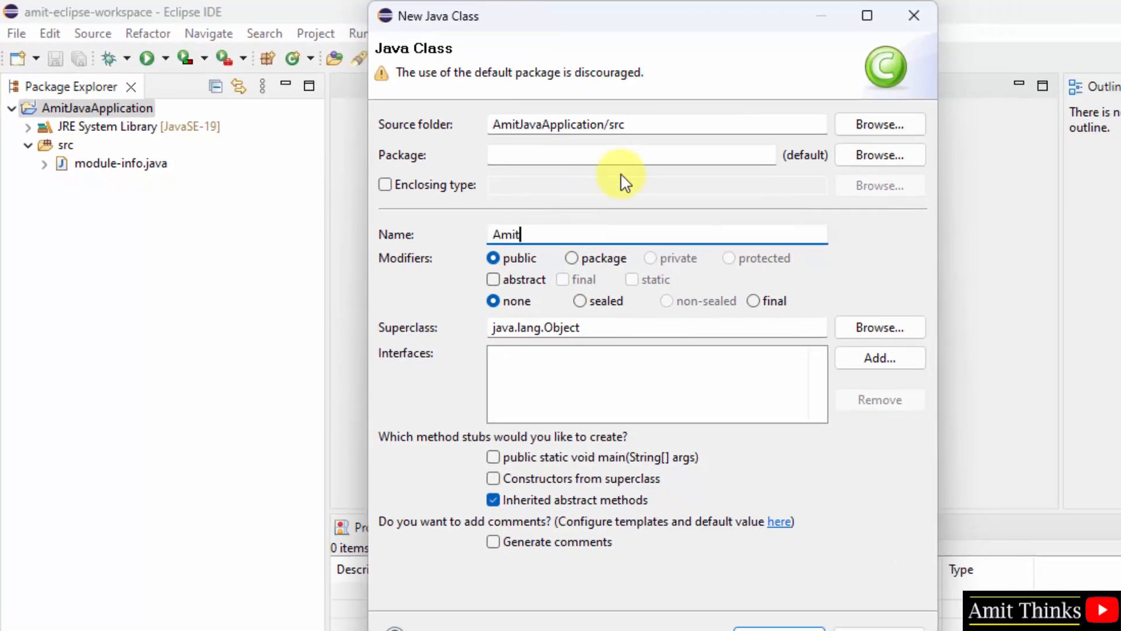
pyautogui.write('com.s')
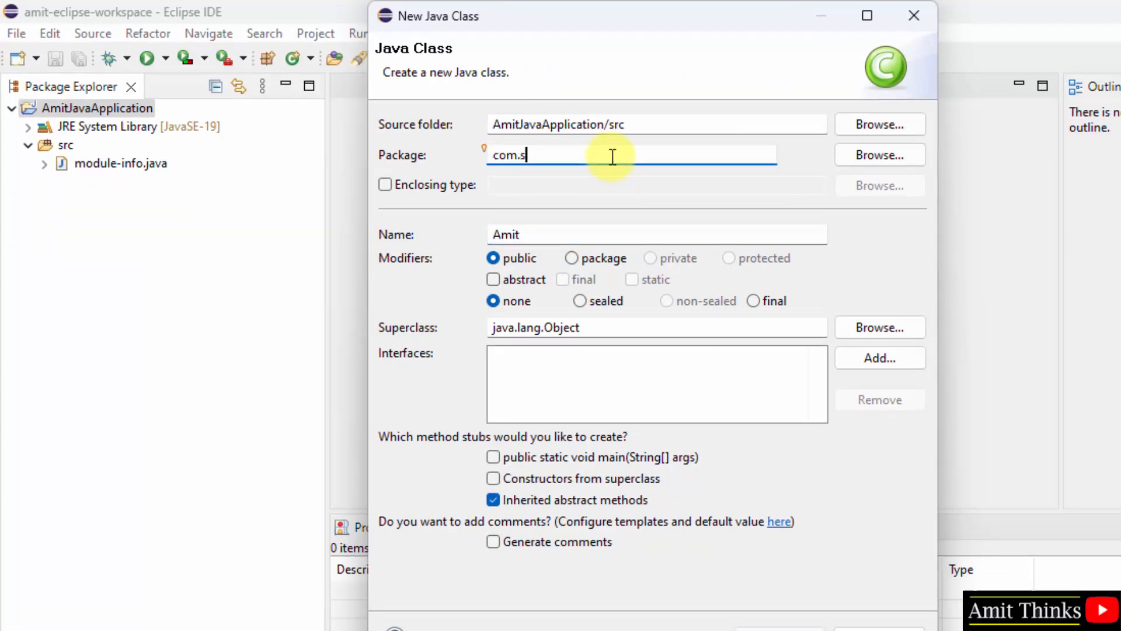
pyautogui.write('tudyopedia')
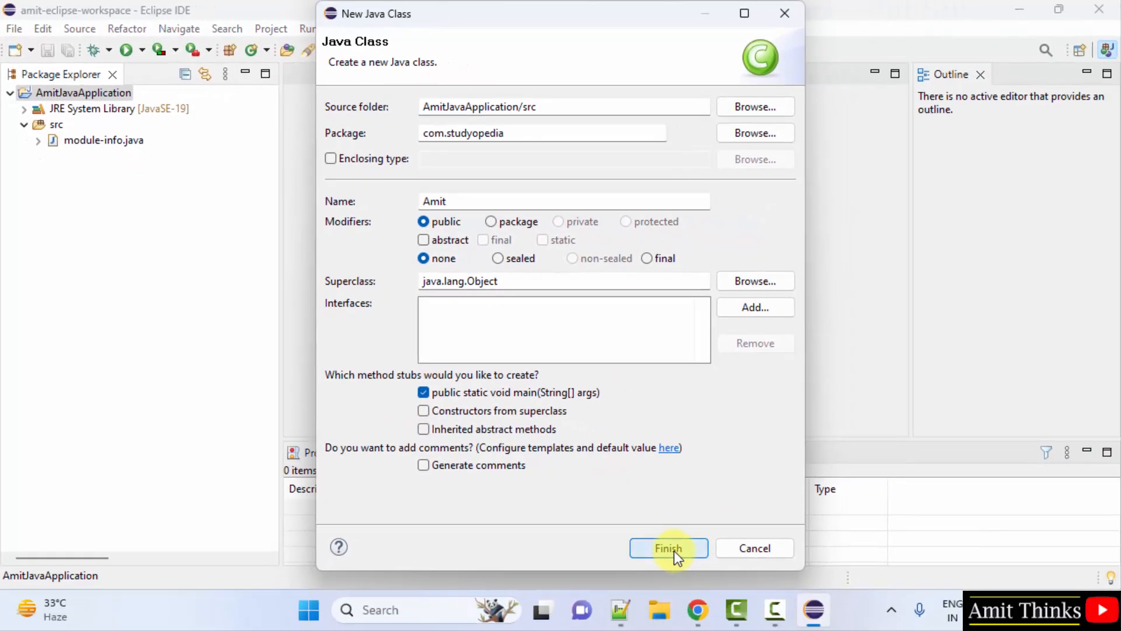
pyautogui.click(668, 548)
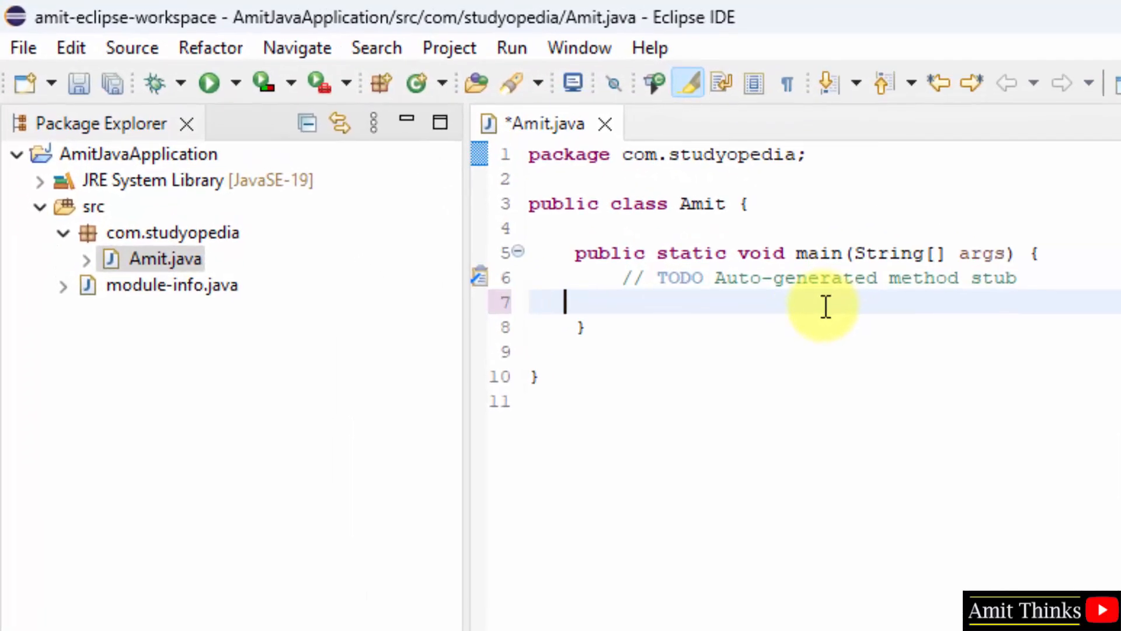
# Step: Add System.out.println("Amit's first Java program..."); to main and save Amit.java
pyautogui.write('SYSTE')
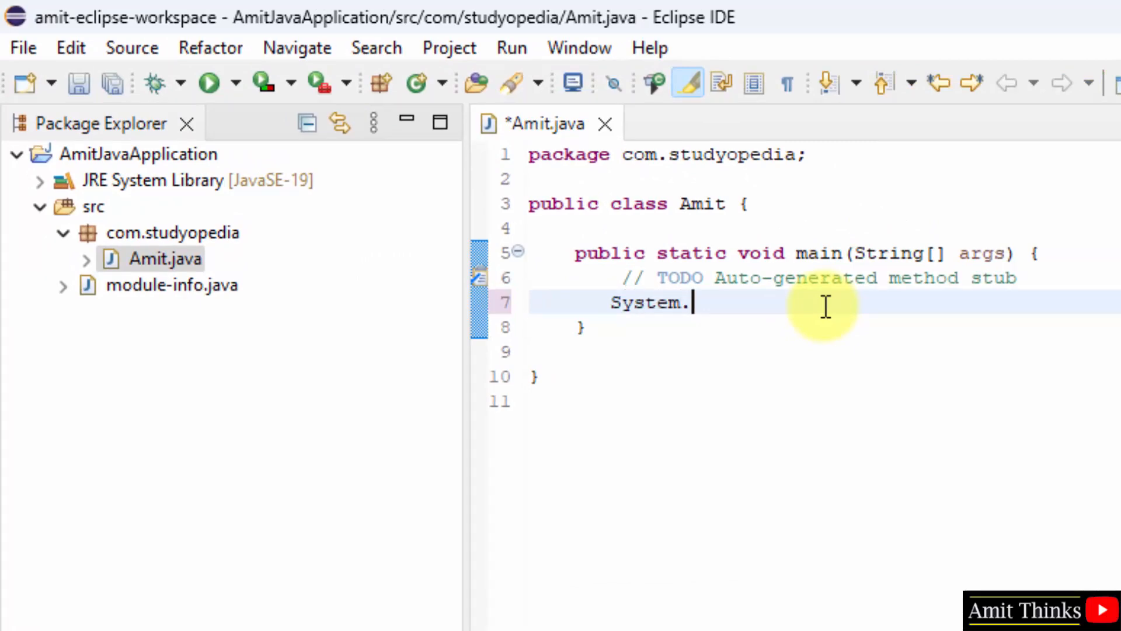
pyautogui.write('out.println("')
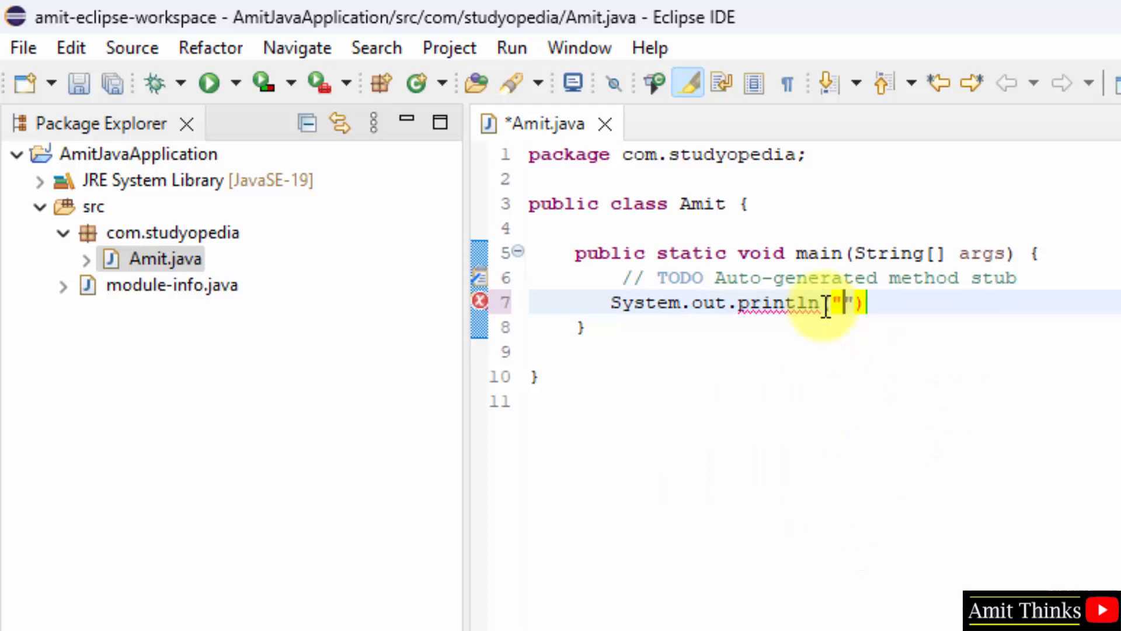
pyautogui.write("Amit's fi")
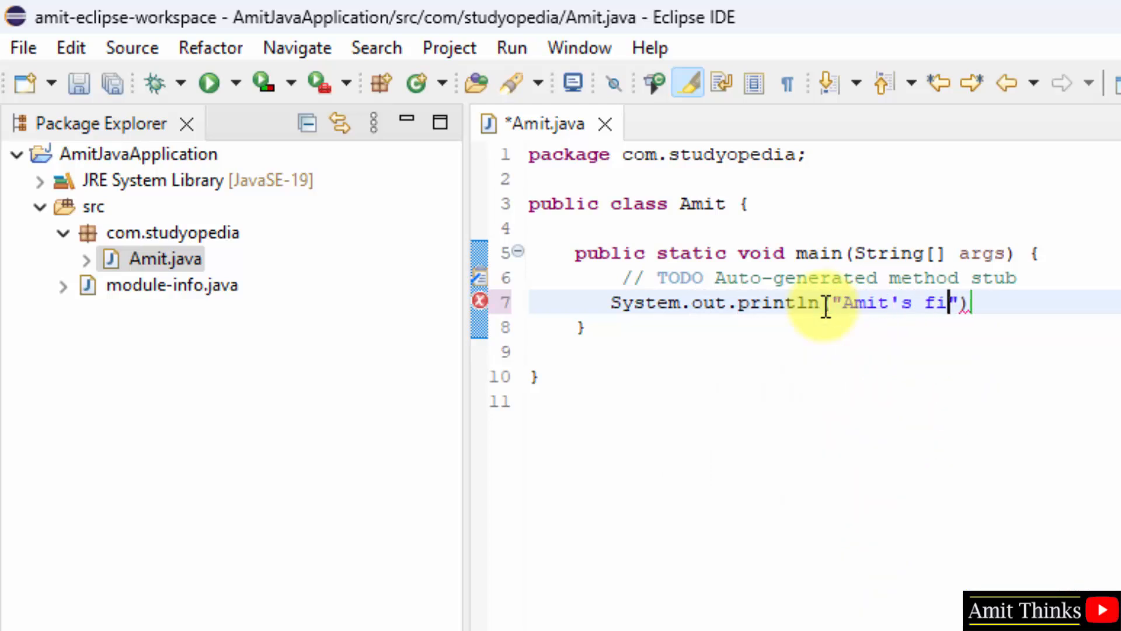
pyautogui.write('rst Java prog')
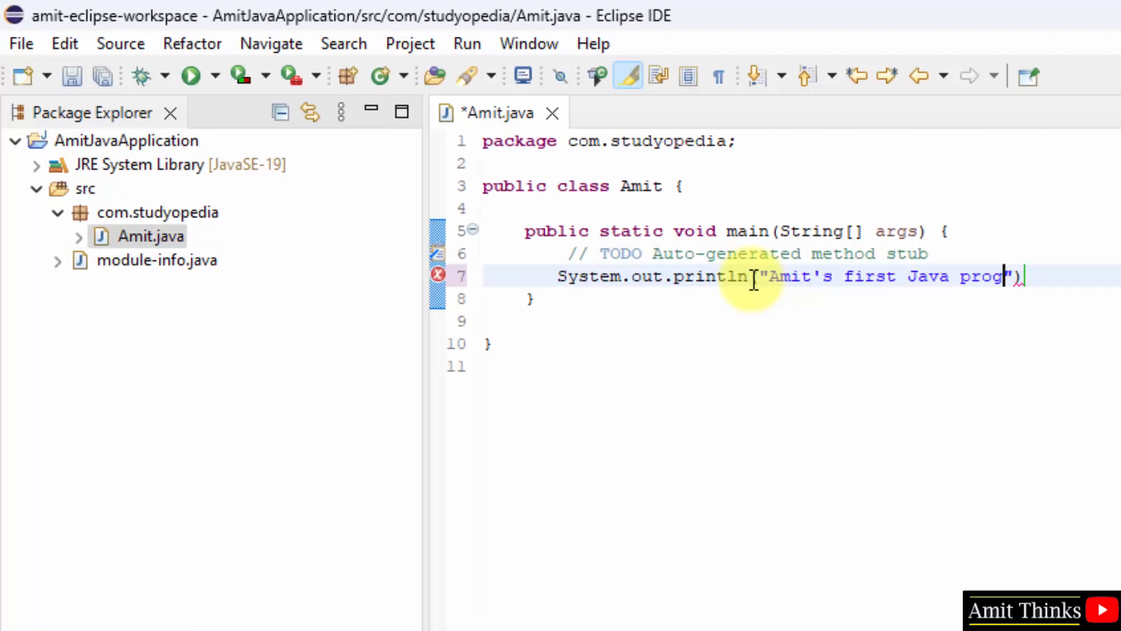
pyautogui.write('ram...')
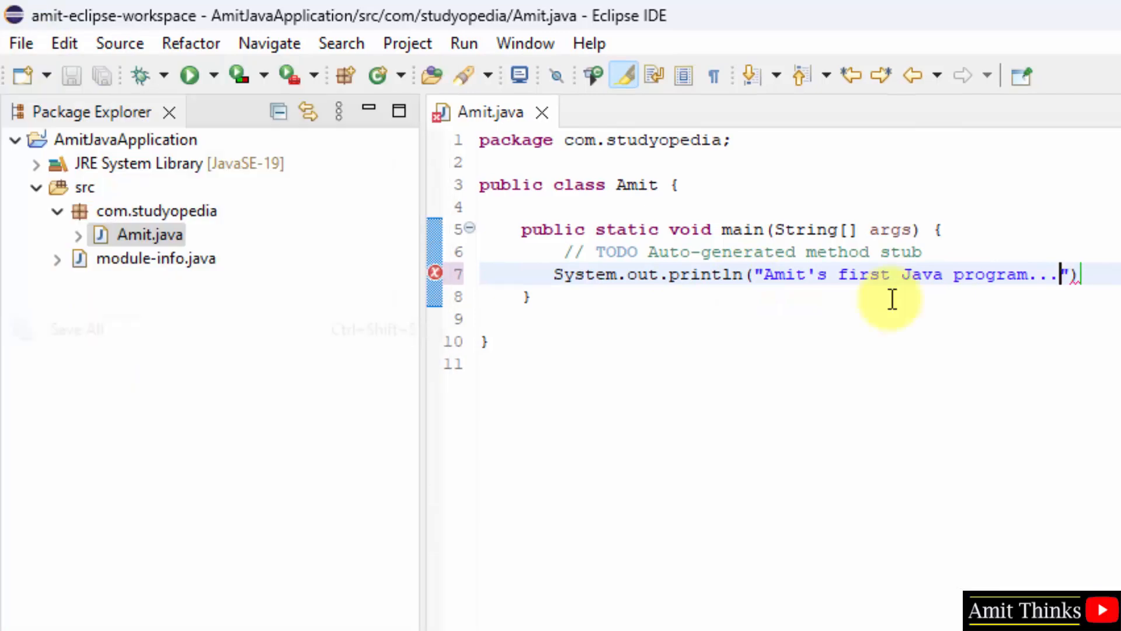
pyautogui.write(';')
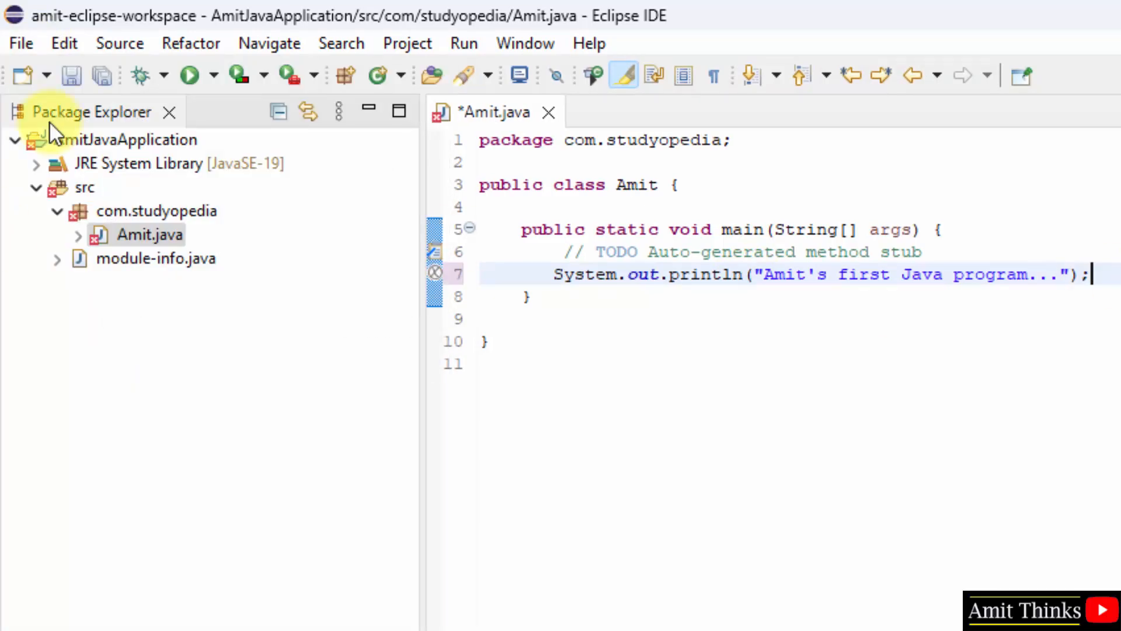
pyautogui.click(21, 44)
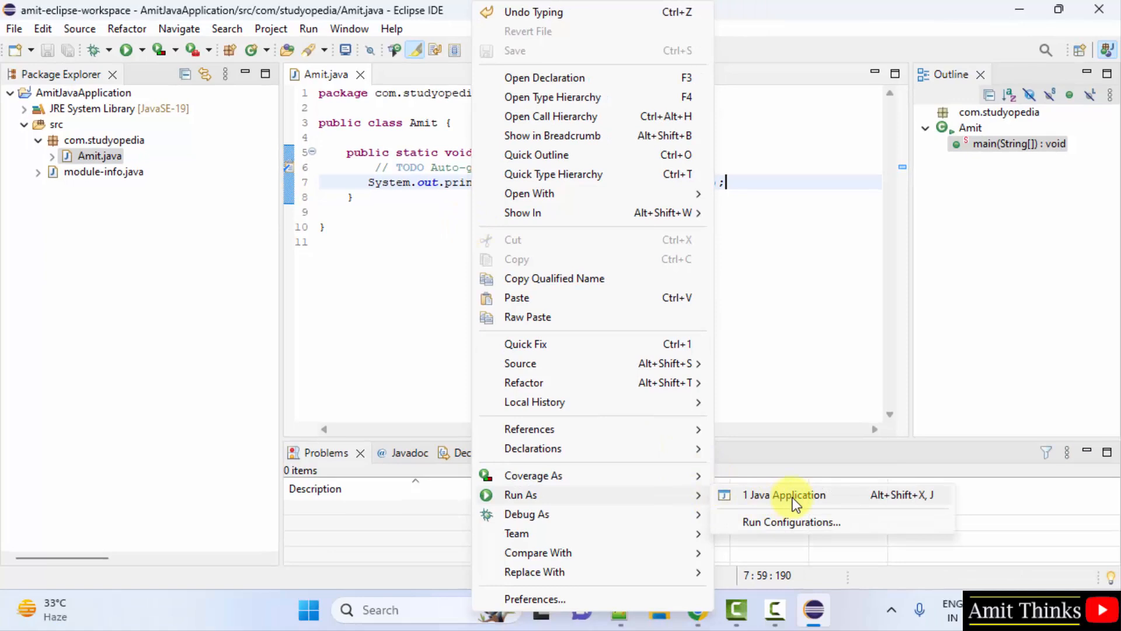
# Step: Run Amit as a Java Application so the console prints "Amit's first Java program..."
pyautogui.click(784, 494)
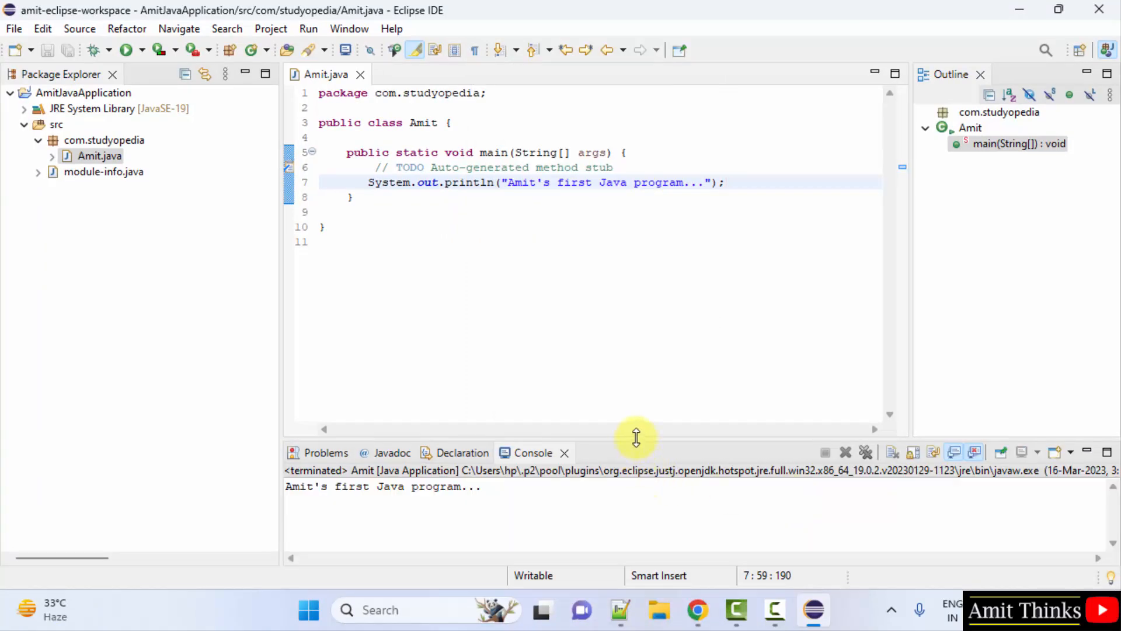